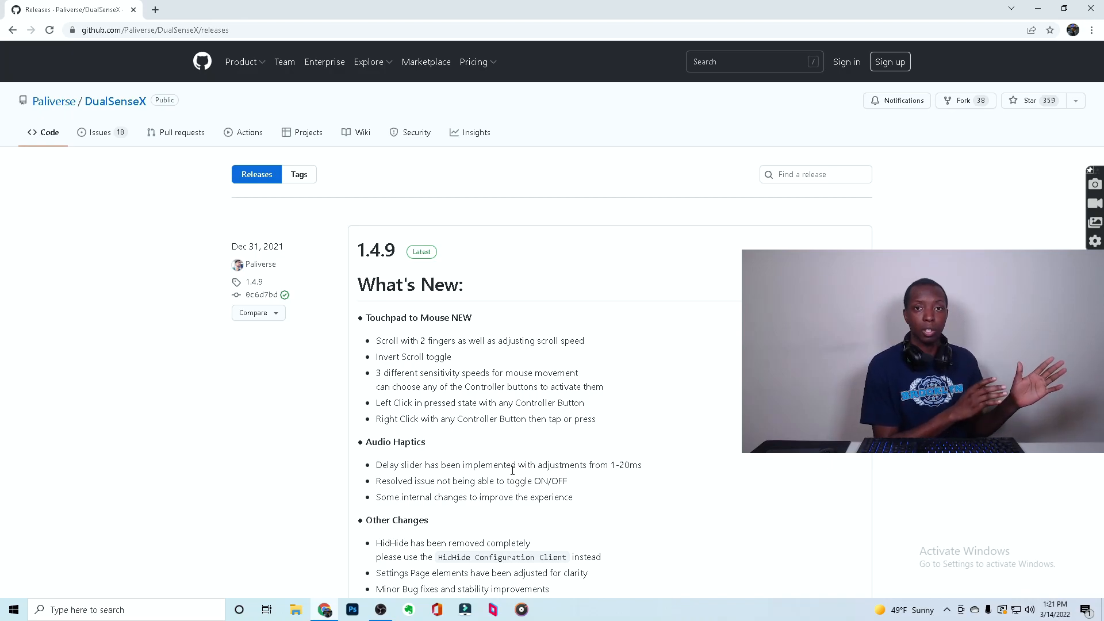
- Scroll the DualSenseX 1.4.9 release notes down to the Assets list showing DualSenseX-Setup.zip
scroll("down", 3)
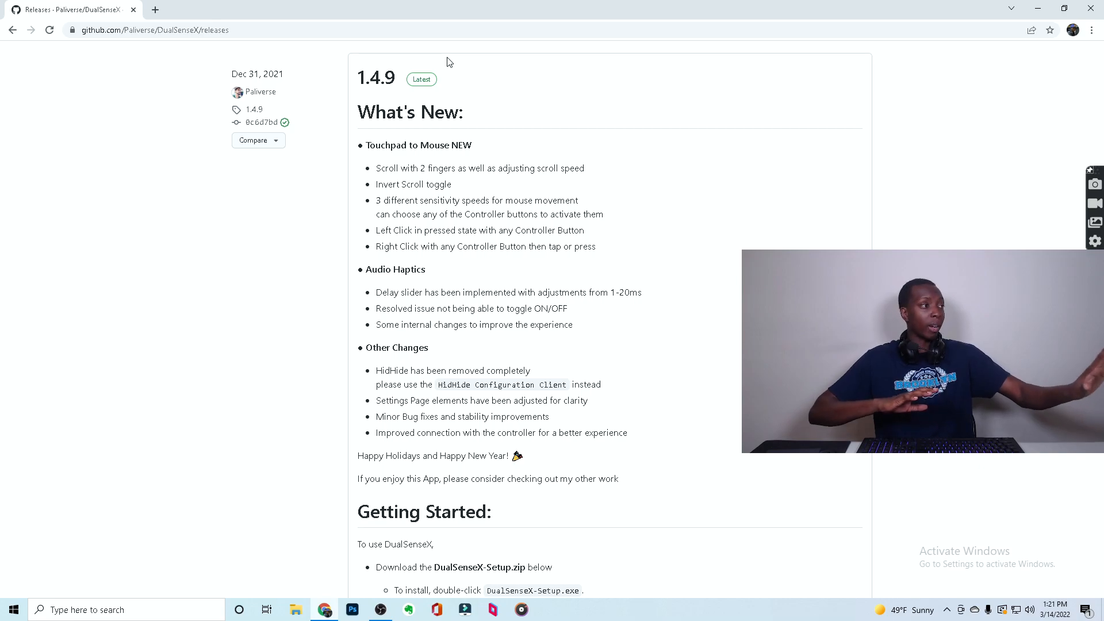
scroll("down", 3)
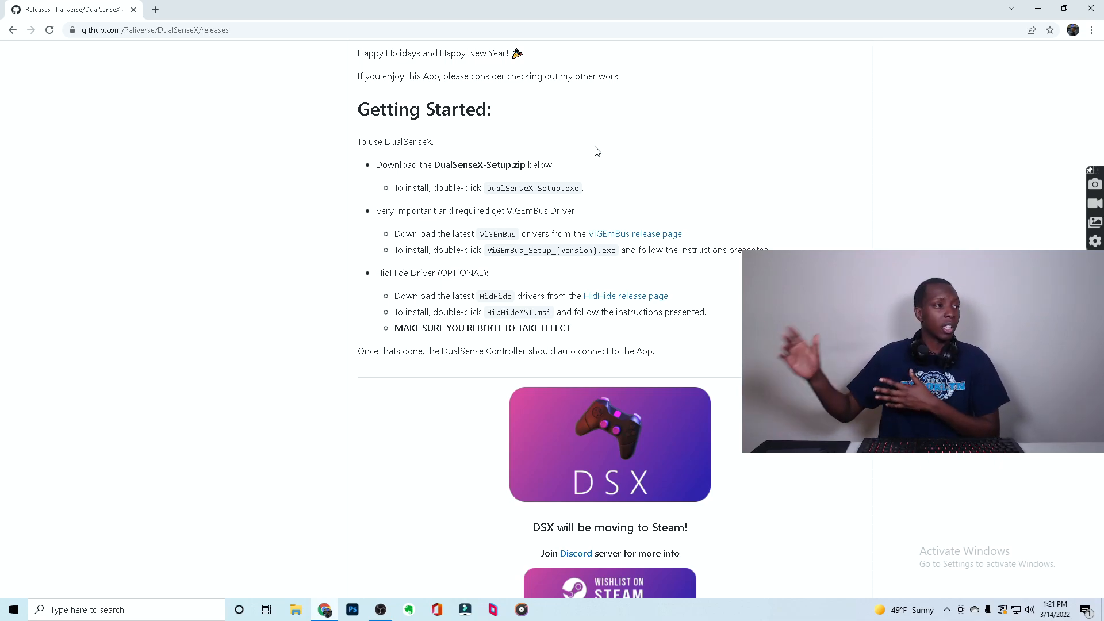
scroll("down", 3)
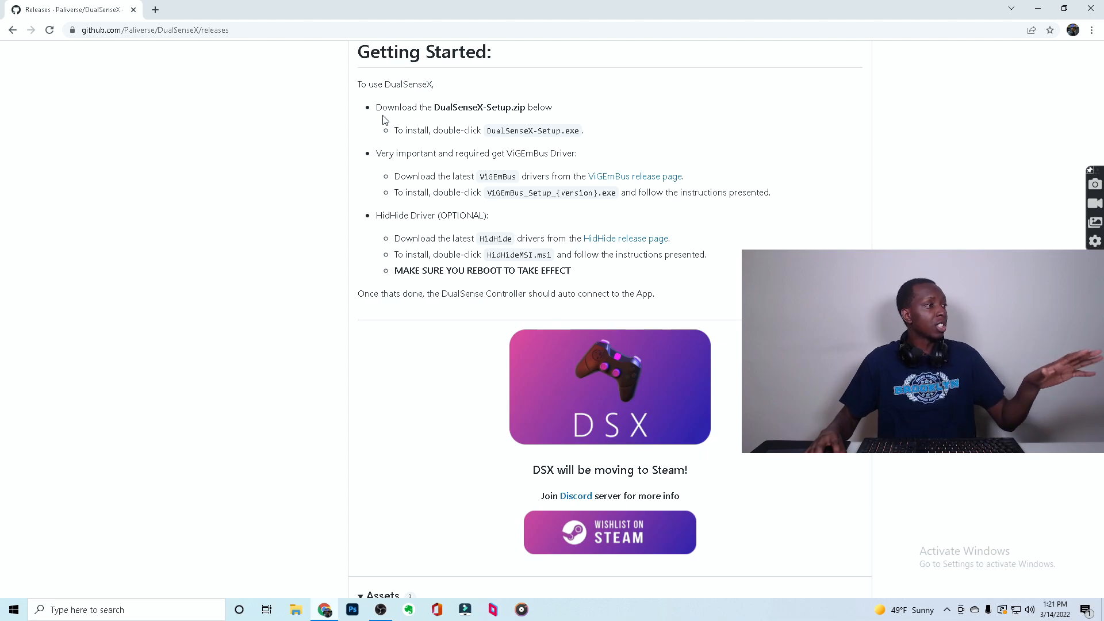
mouse_move(461, 207)
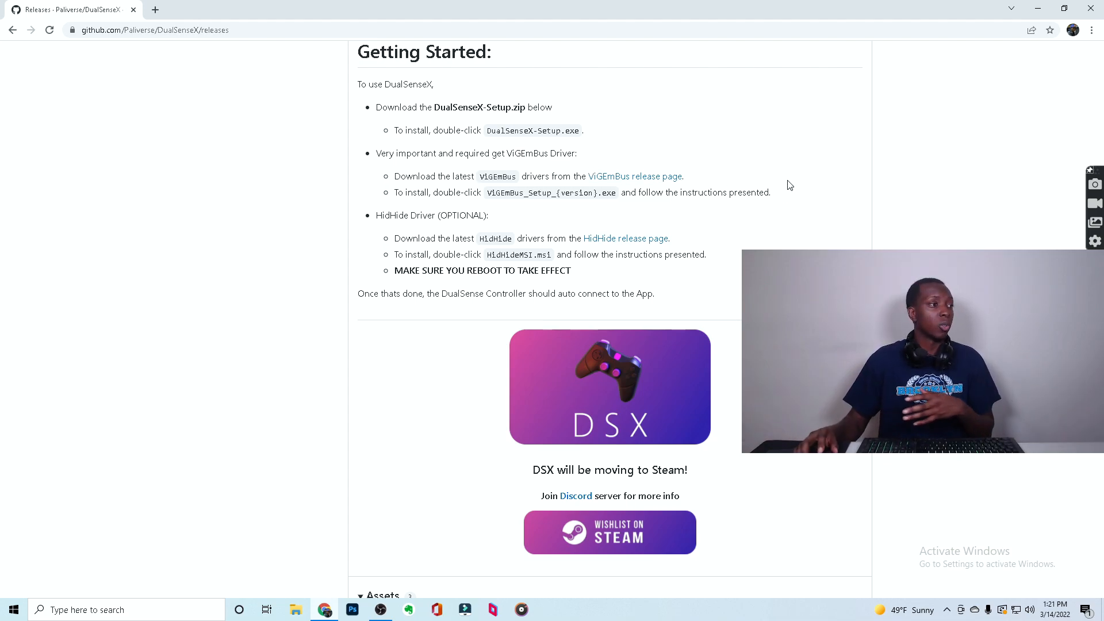
mouse_move(452, 225)
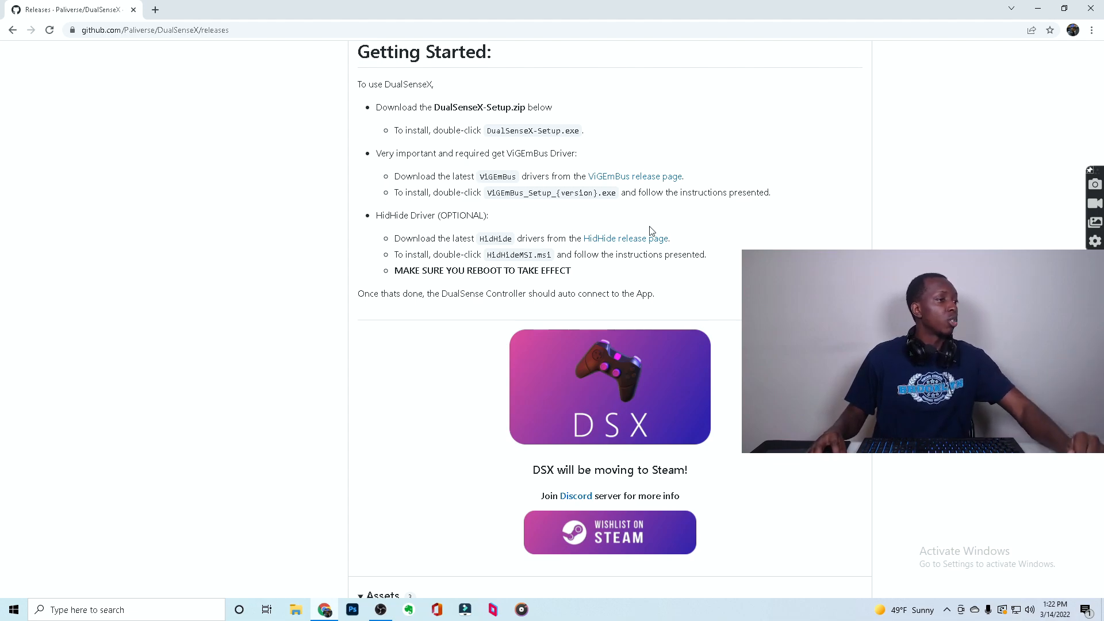
scroll("down", 3)
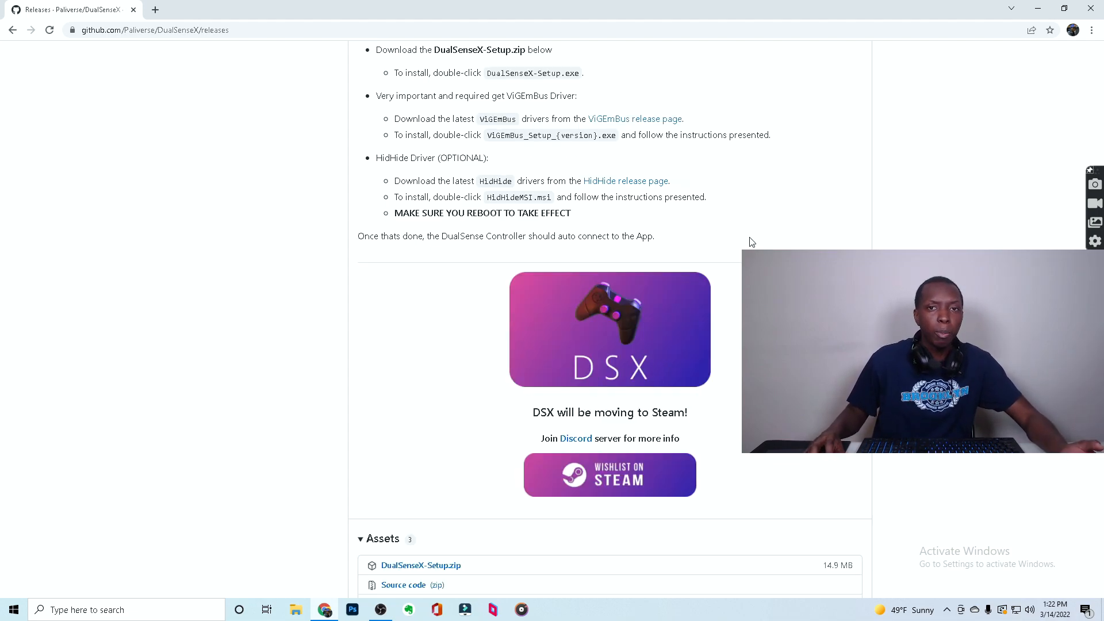
scroll("down", 3)
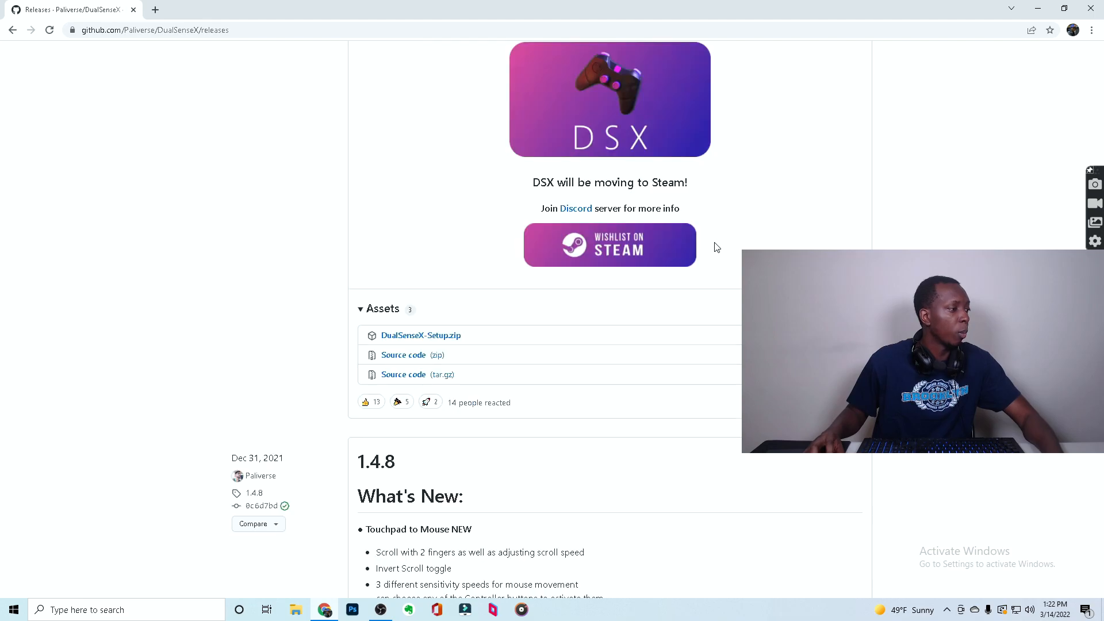
scroll("down", 3)
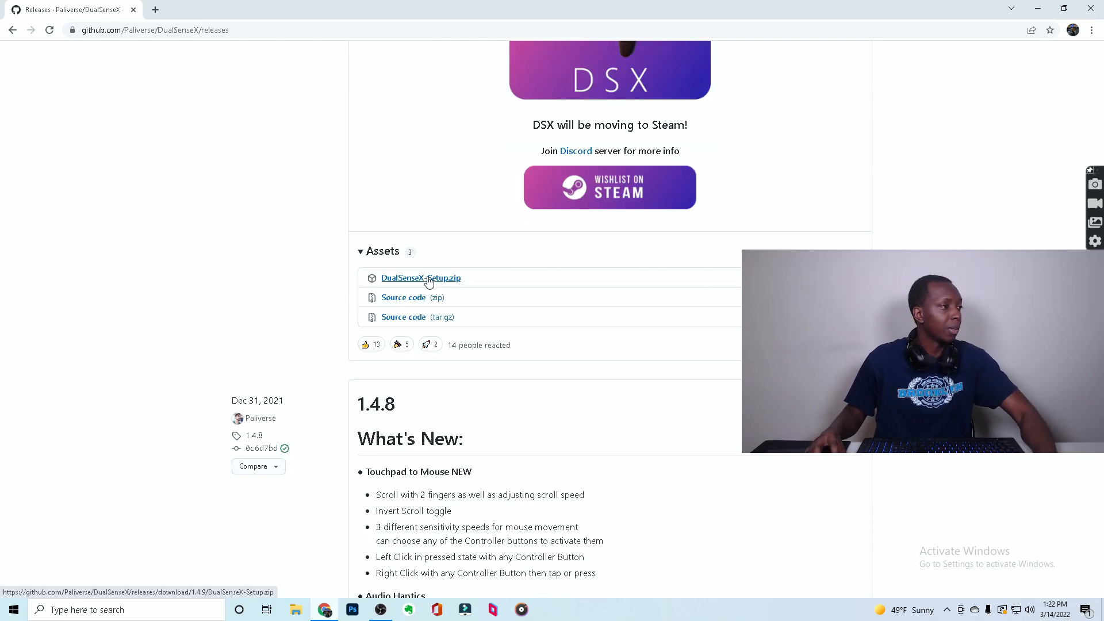
- Download DualSenseX-Setup.zip and select the setup application inside the archive in WinRAR
left_click(421, 278)
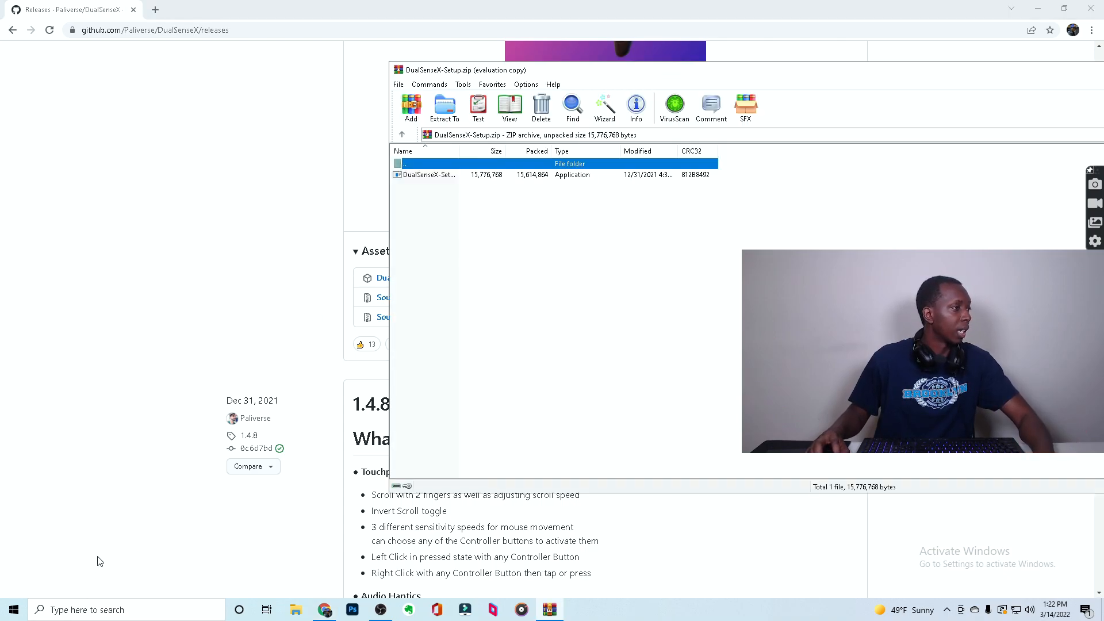
left_click(426, 175)
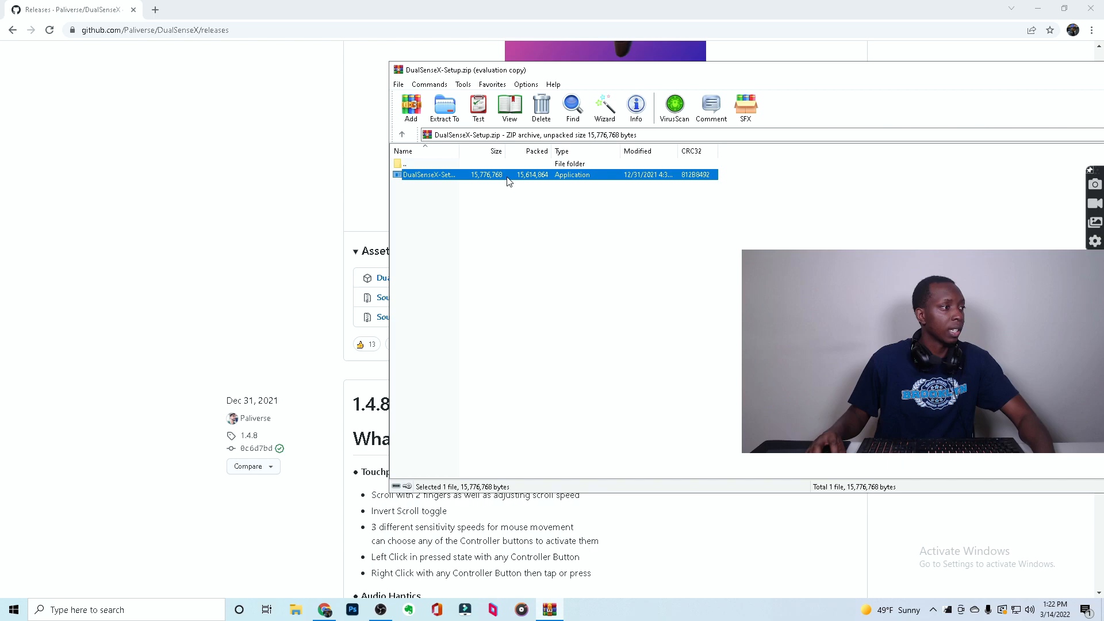
double_click(429, 175)
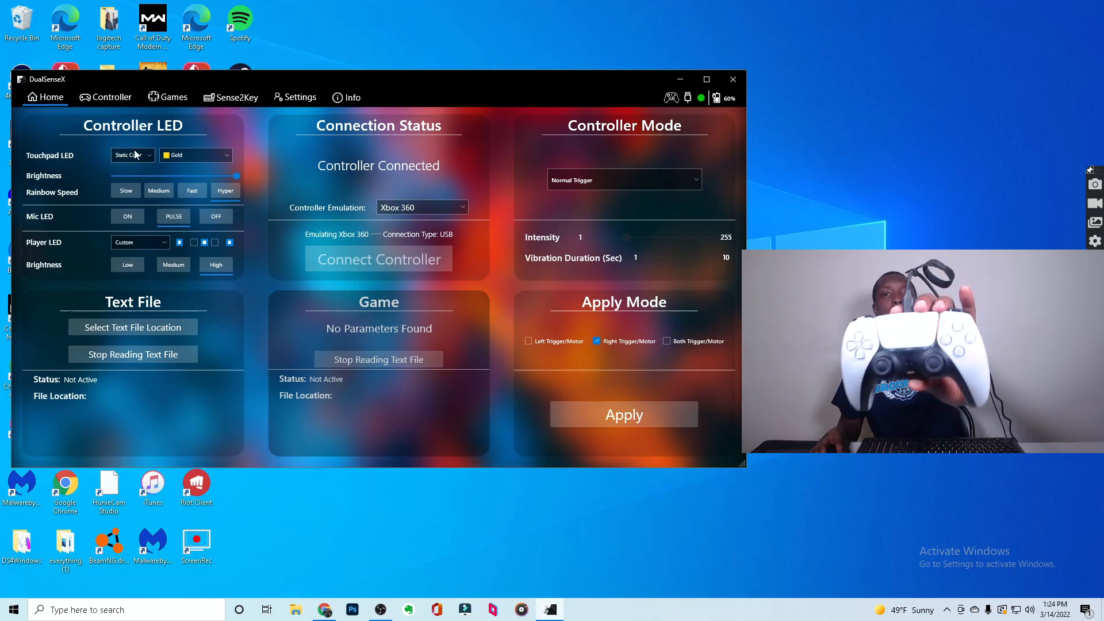
- Set the touchpad LED colour to LimeGreen and bring up its light mode choices
left_click(196, 155)
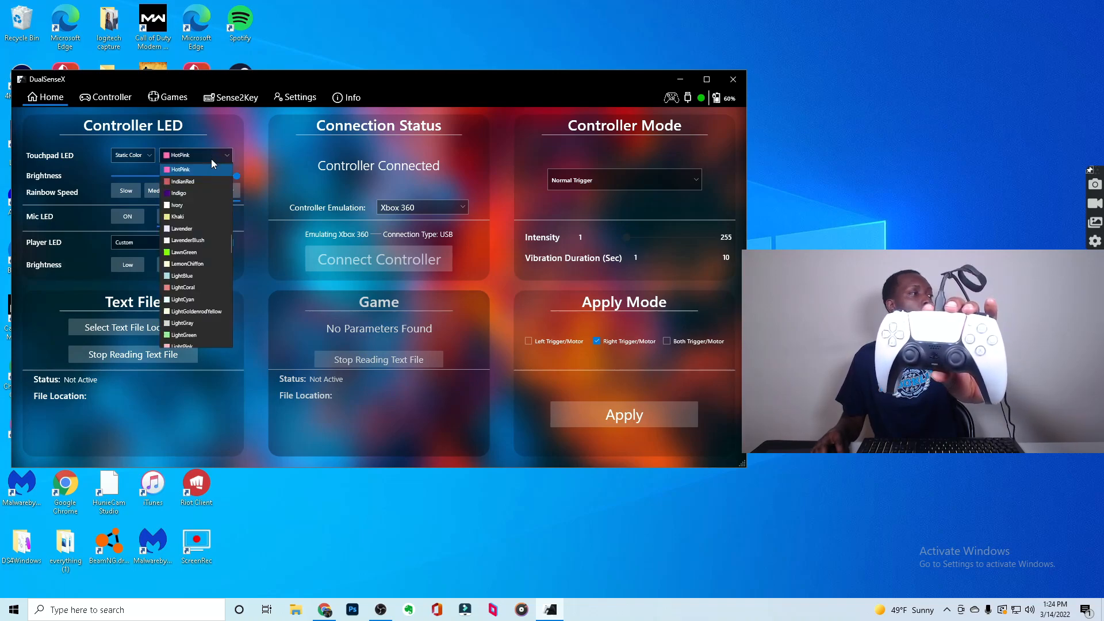
left_click(184, 251)
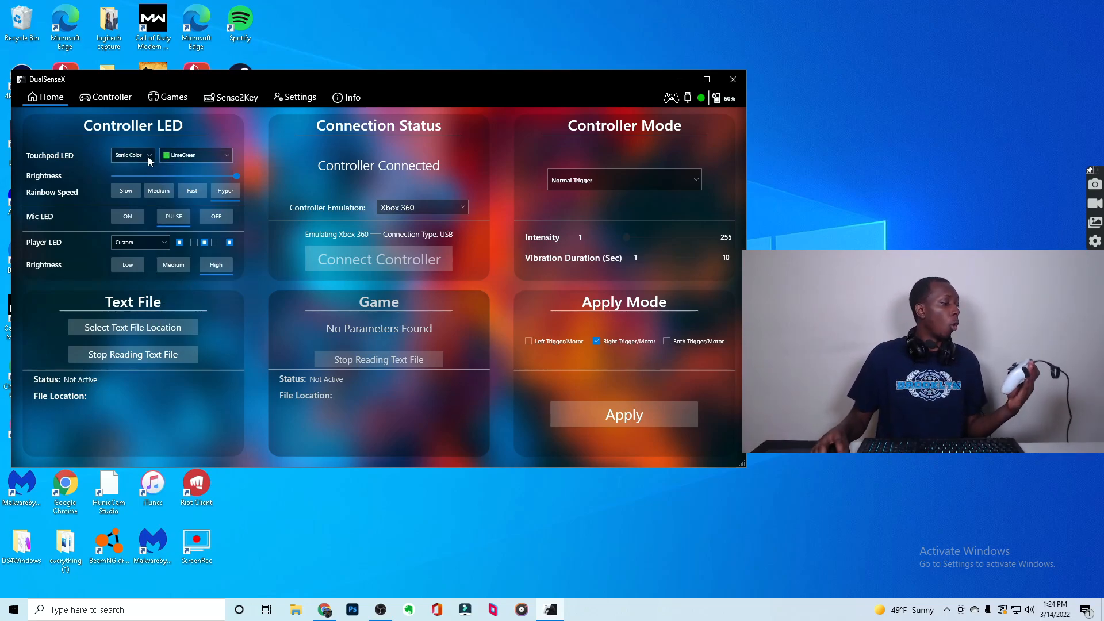
left_click(131, 155)
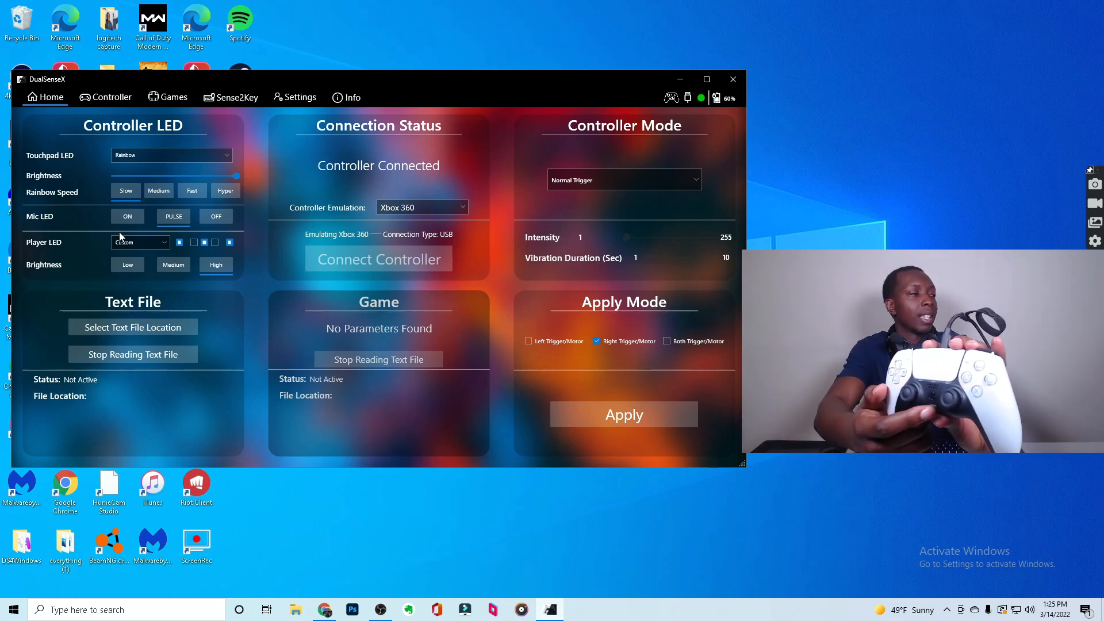
mouse_move(176, 229)
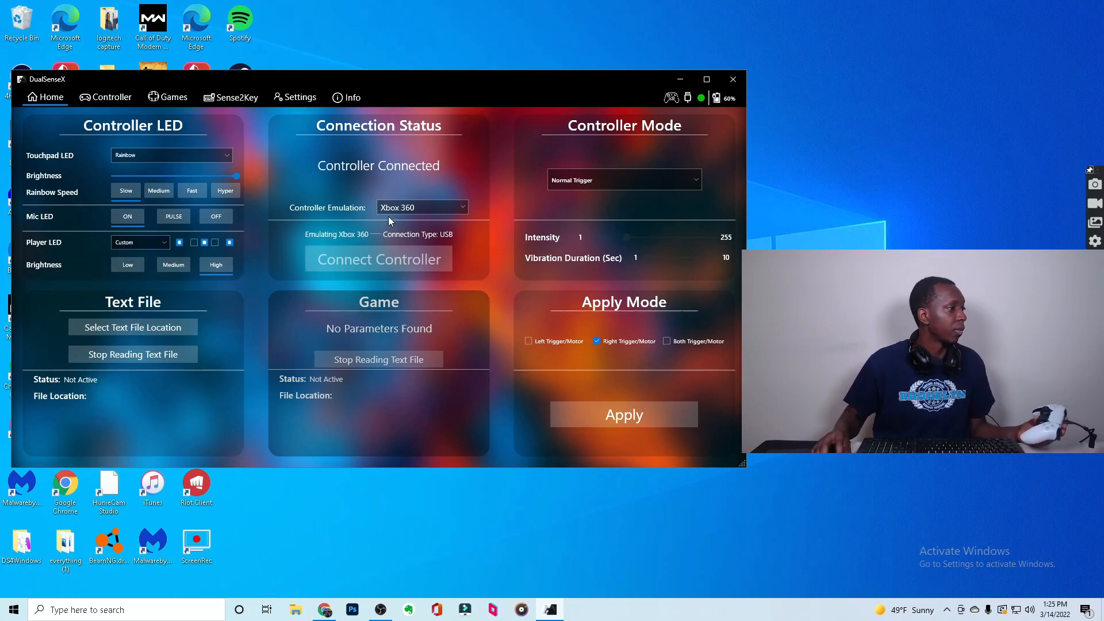
mouse_move(203, 339)
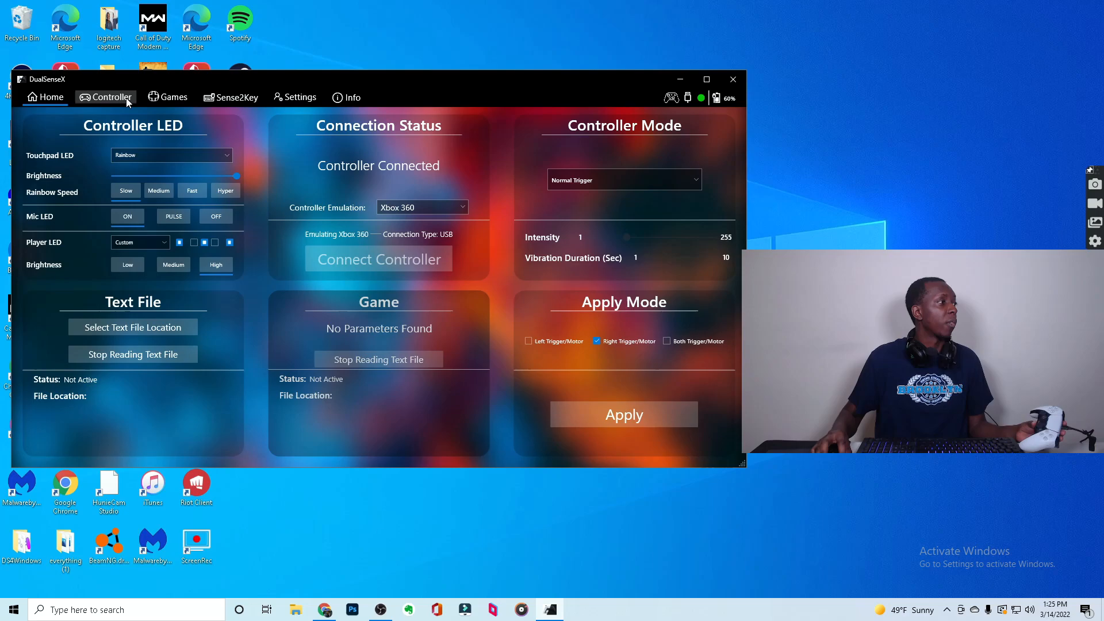
- Preview Xbox labels, revert to PlayStation labels and Original White, then show the Games library
left_click(111, 97)
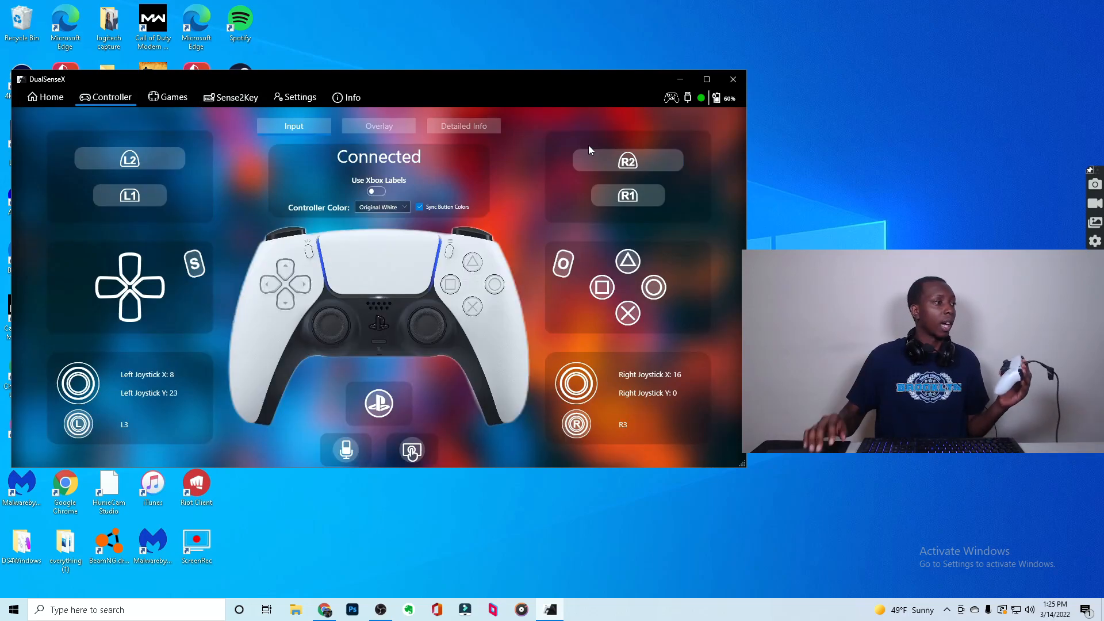
mouse_move(669, 167)
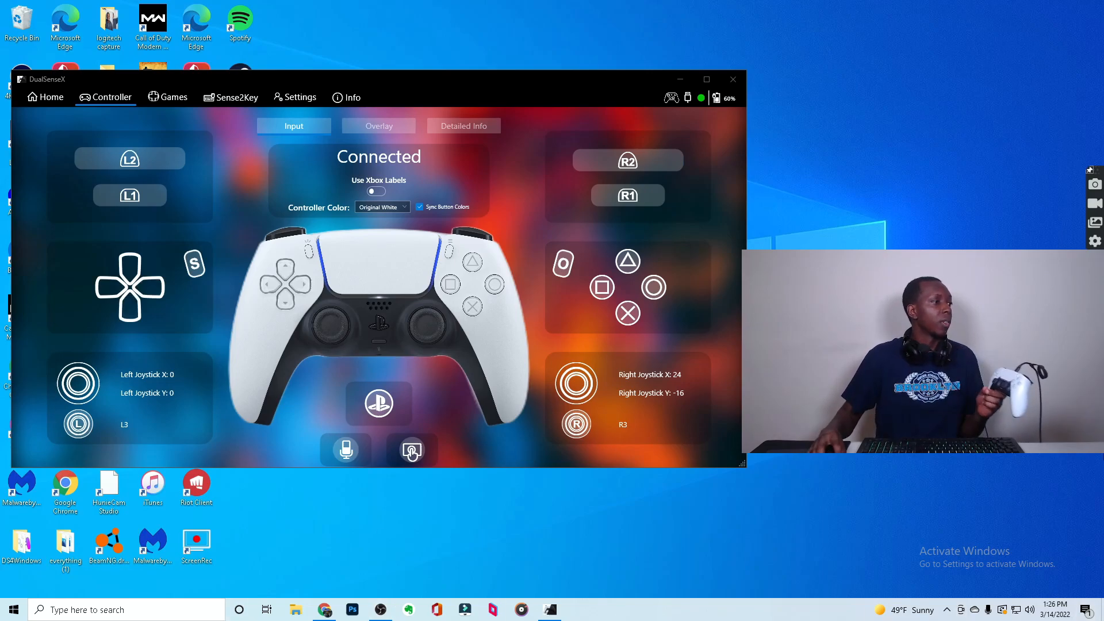
left_click(376, 192)
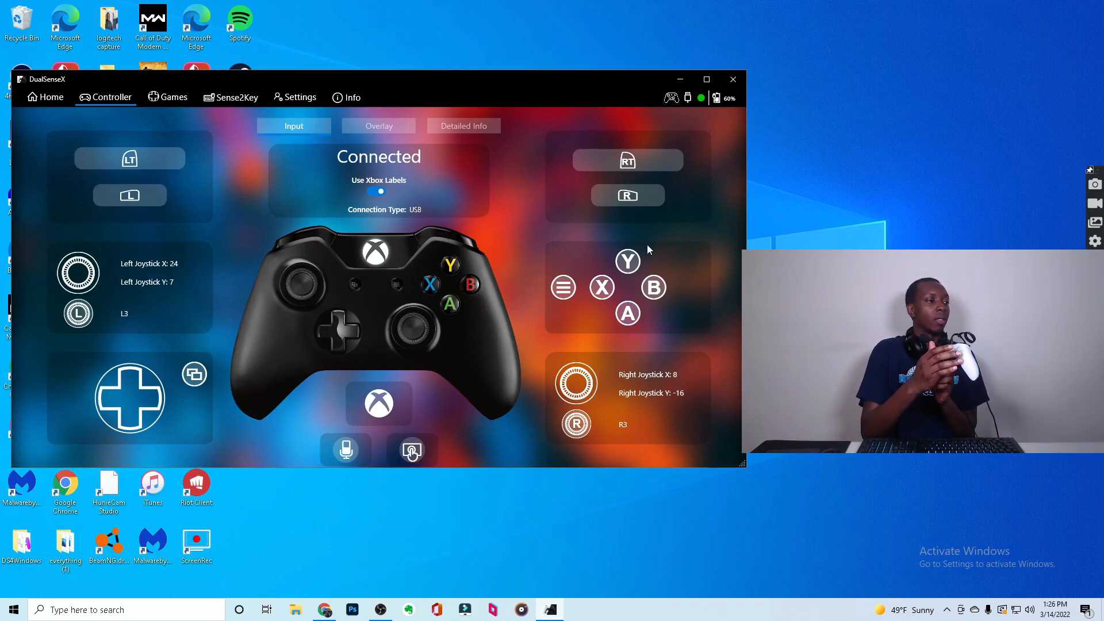
left_click(378, 191)
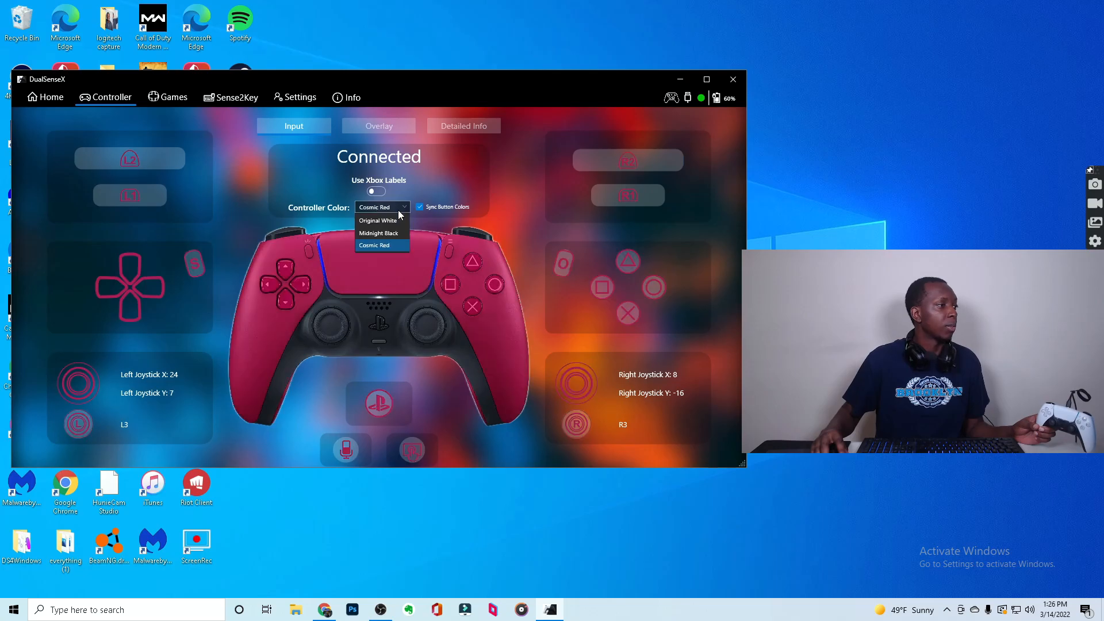
left_click(378, 221)
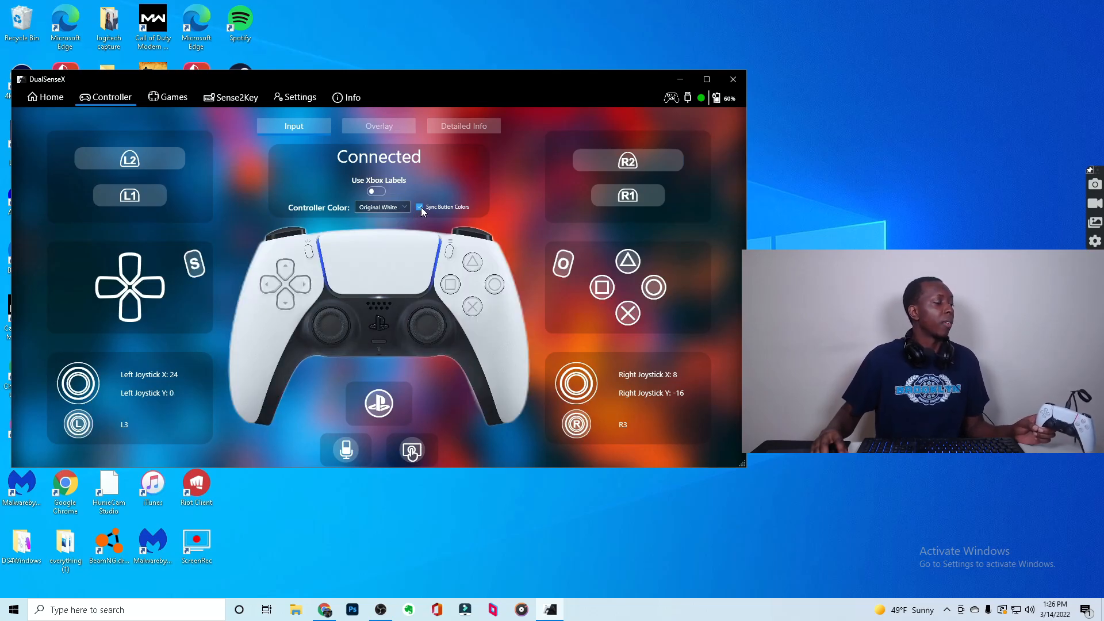
left_click(167, 97)
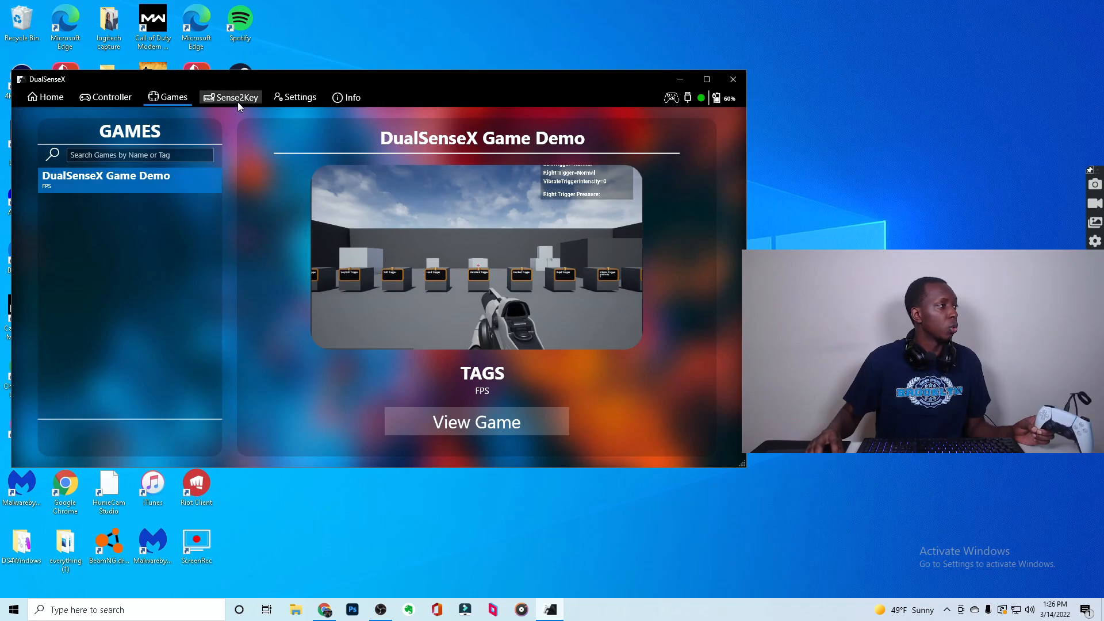
- In the Sense2Key profiles, briefly start and stop the 'one map' profile
left_click(236, 97)
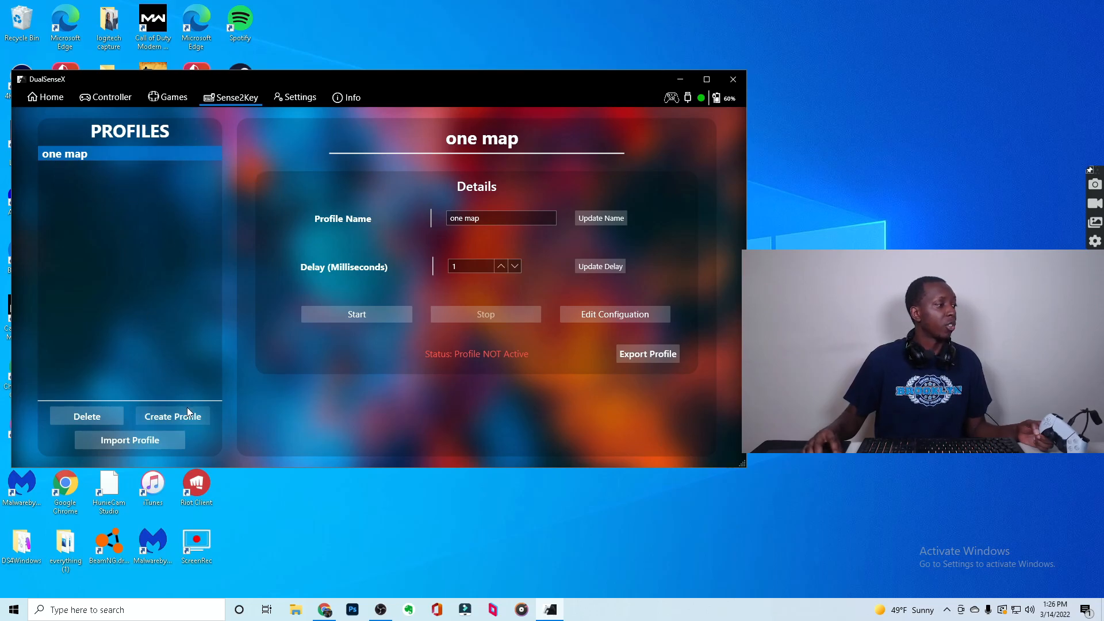
left_click(173, 416)
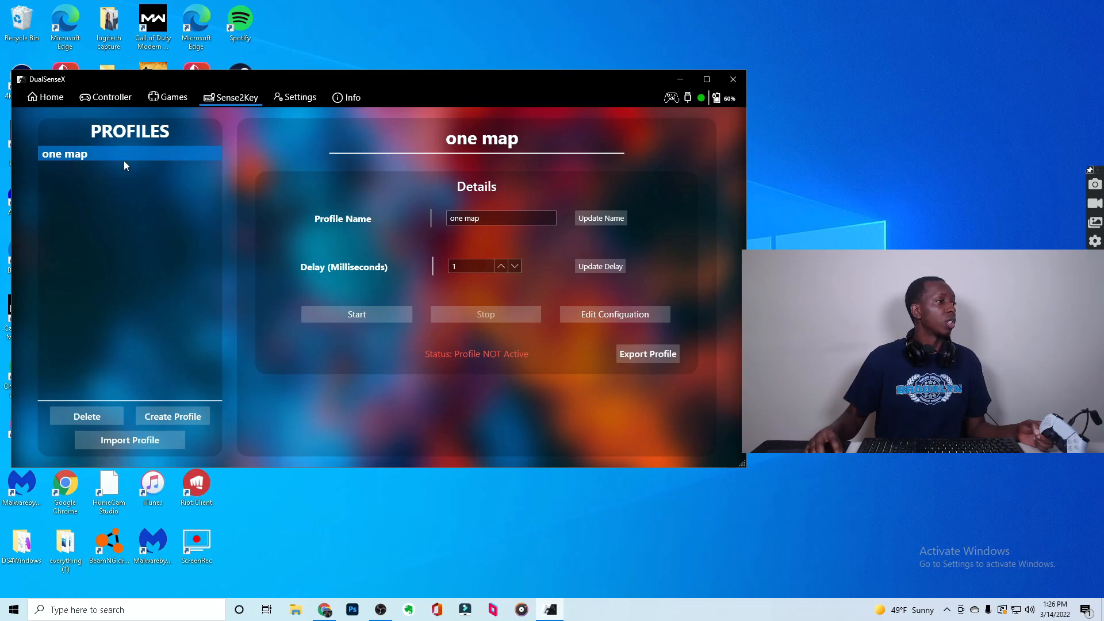
left_click(357, 314)
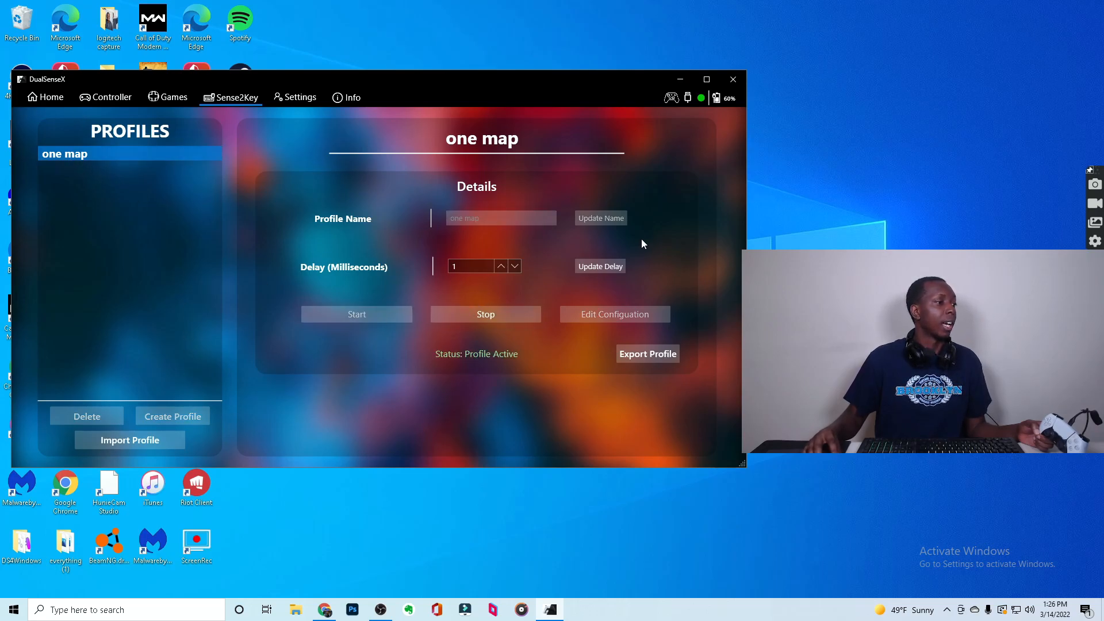
left_click(486, 314)
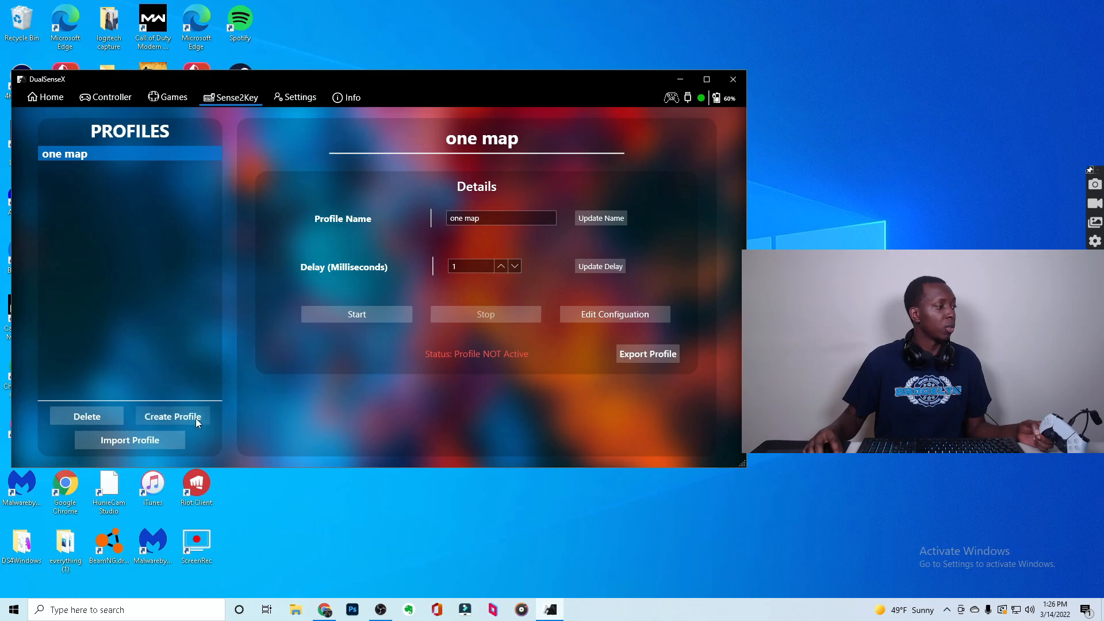
- Save a new key-mapping profile named 'sdfghjkl'
left_click(173, 416)
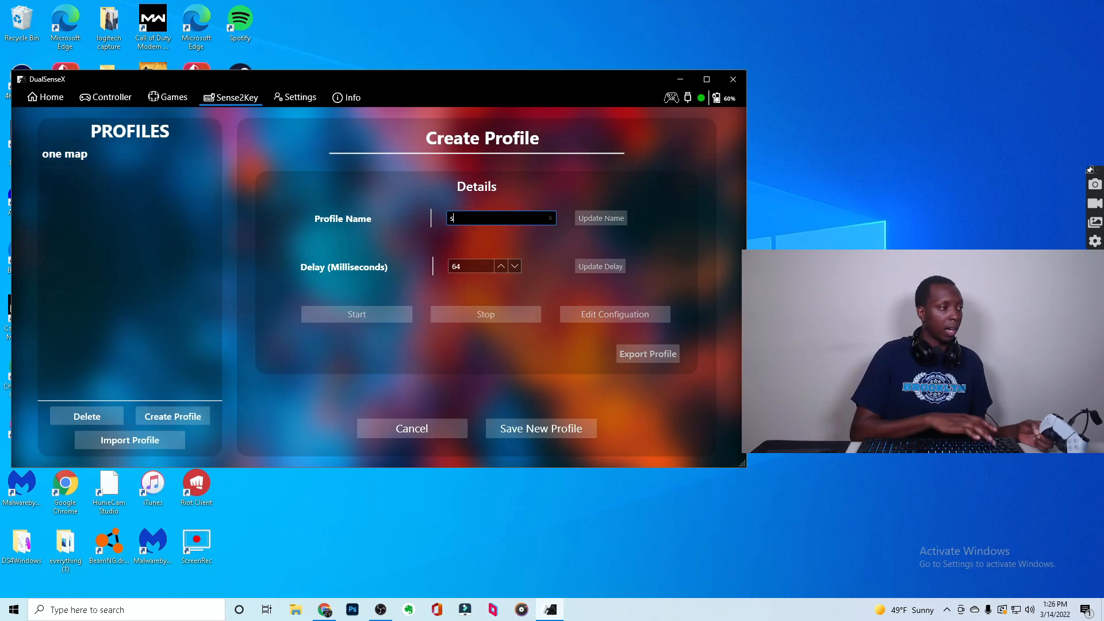
type("dfghjkl")
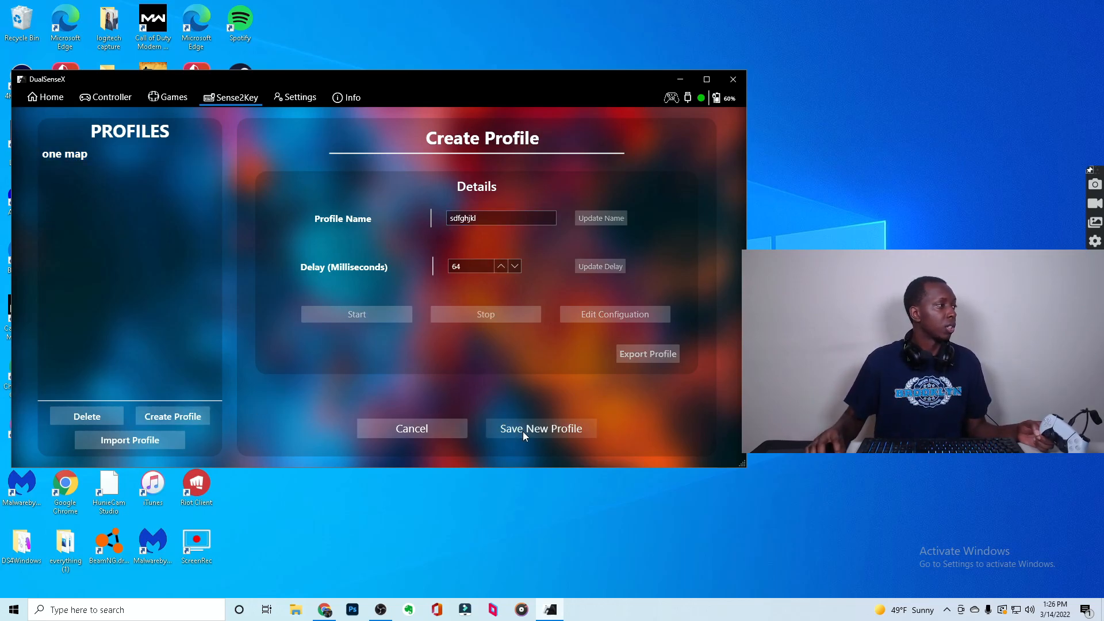
left_click(541, 428)
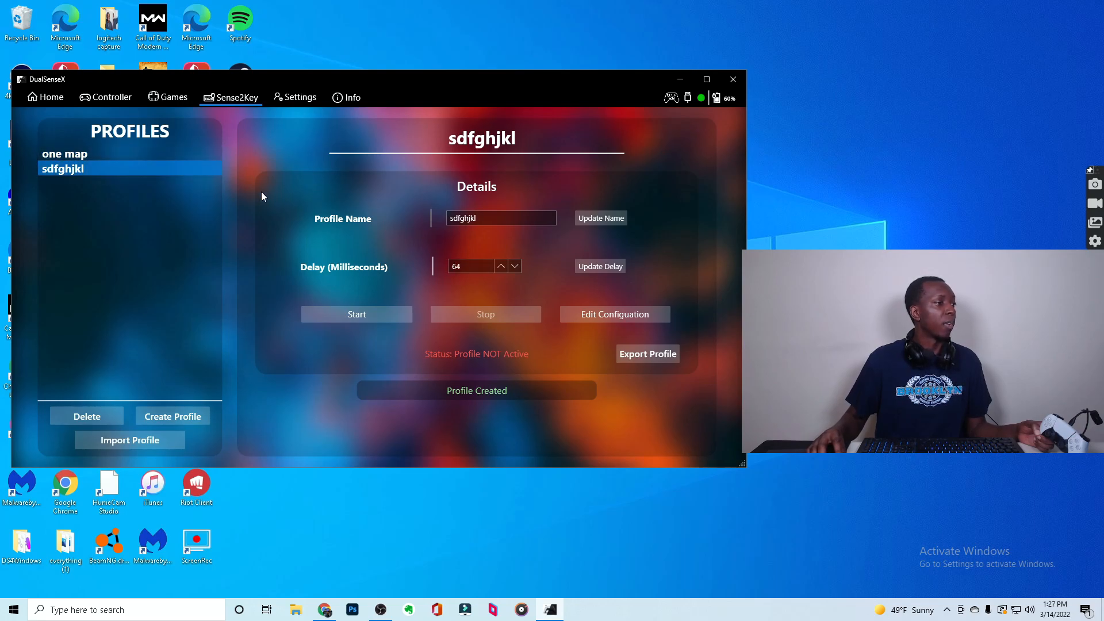
- Open App Settings and raise the Border Color red, green and blue sliders
left_click(295, 97)
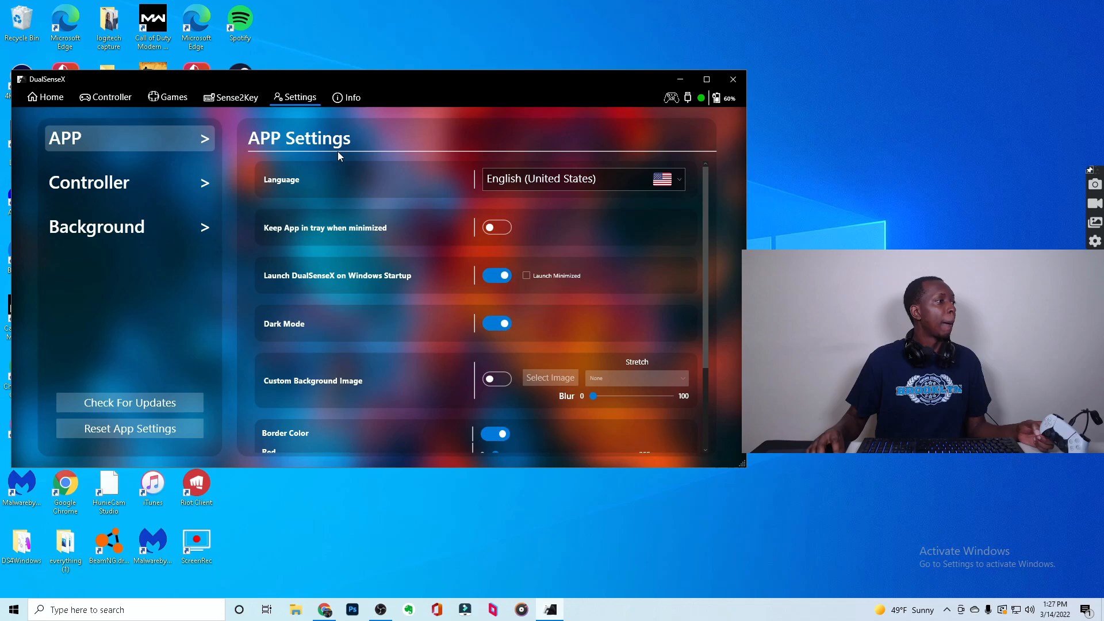
mouse_move(345, 222)
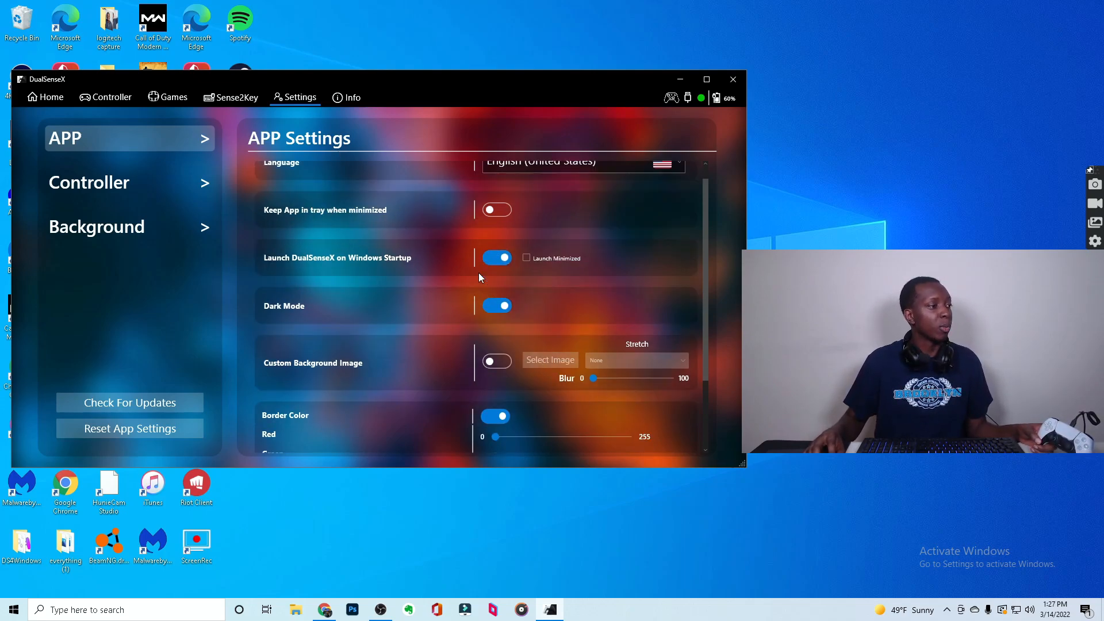
scroll("down", 3)
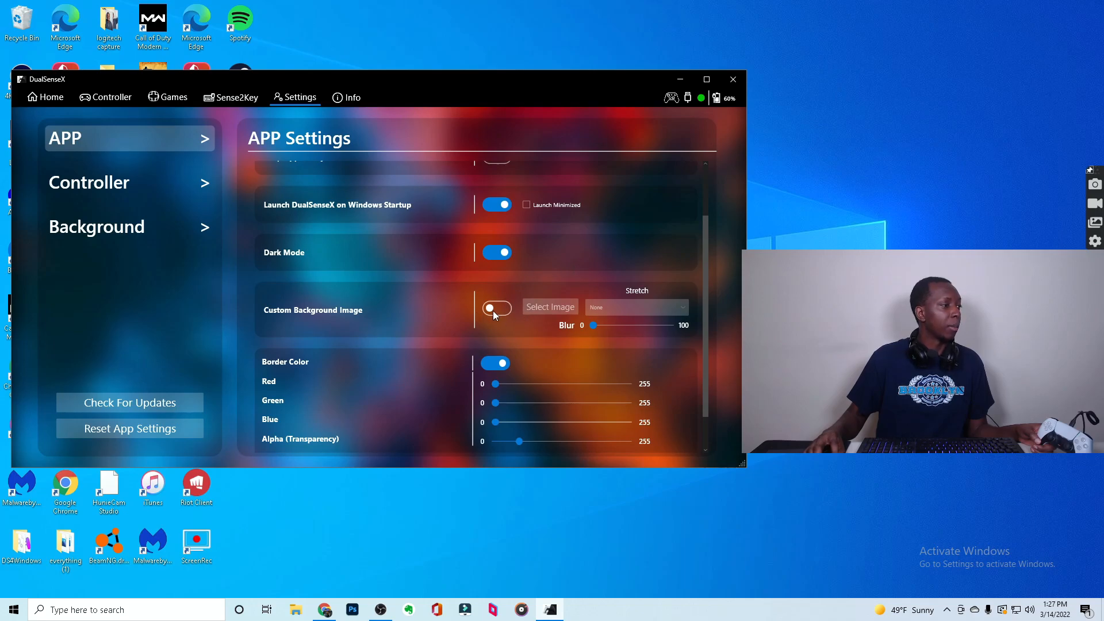
left_click(496, 308)
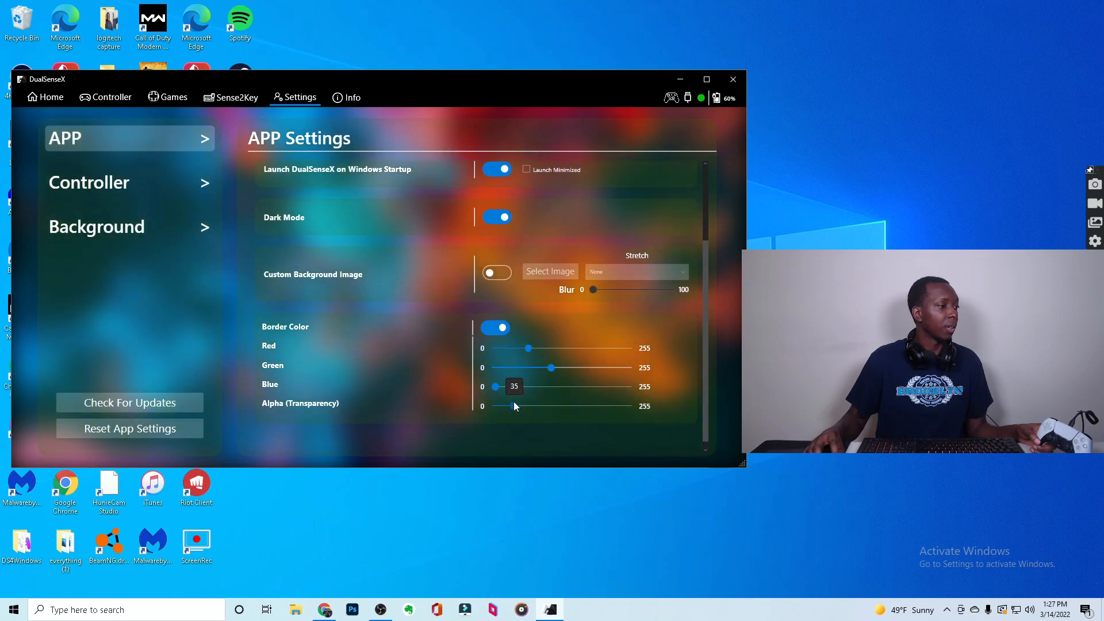
- Show Controller Settings with touchpad-to-mouse, sensitivity and audio haptics options
left_click(89, 182)
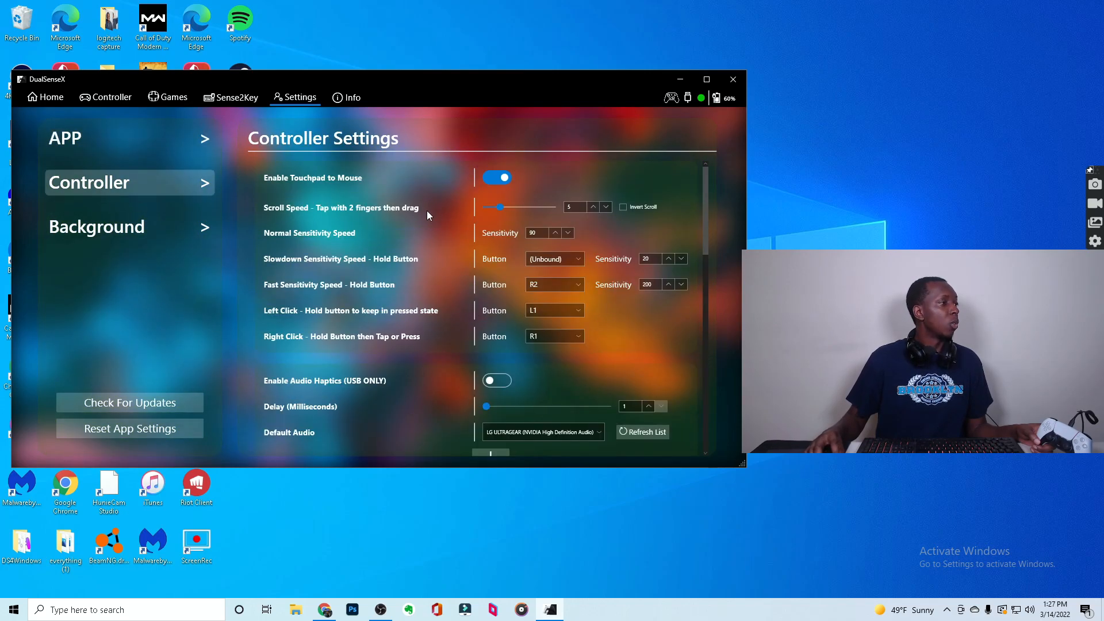
scroll("down", 3)
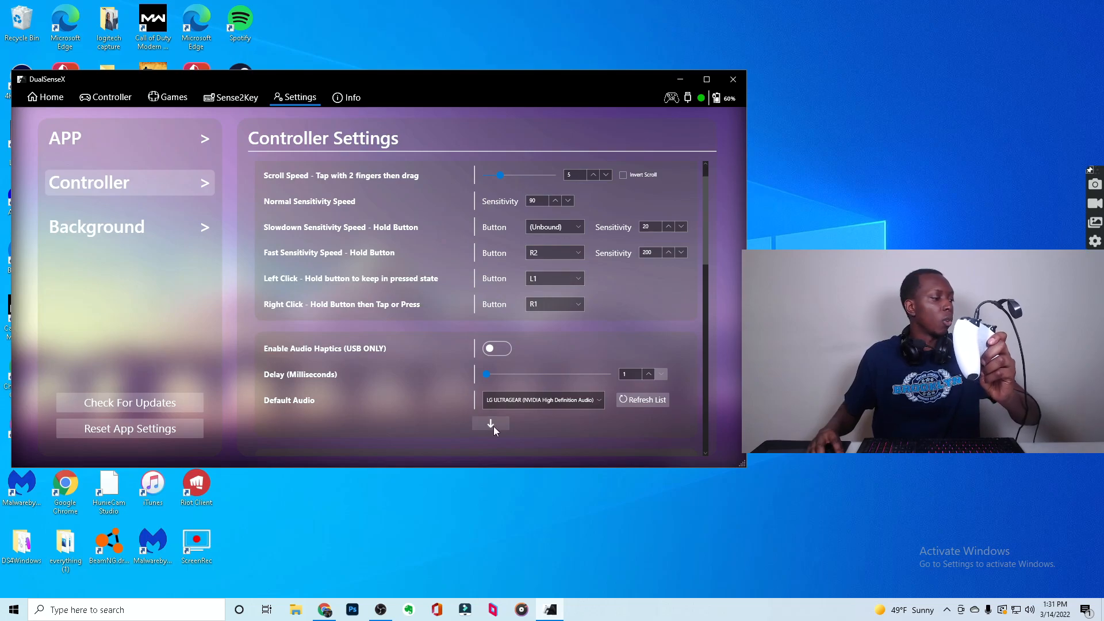
mouse_move(324, 609)
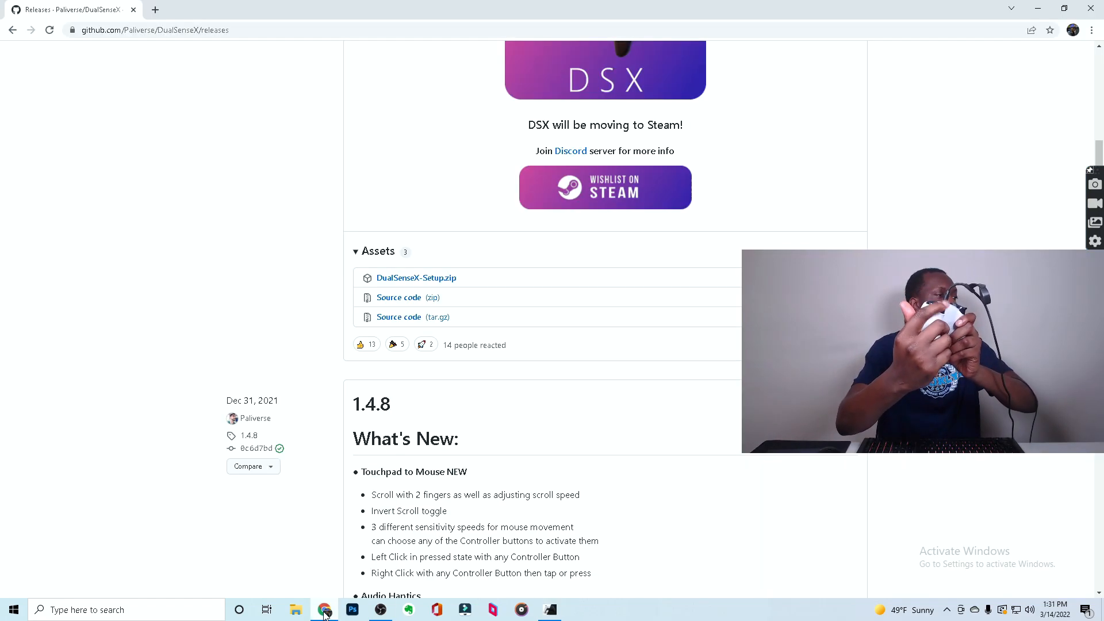
scroll("down", 3)
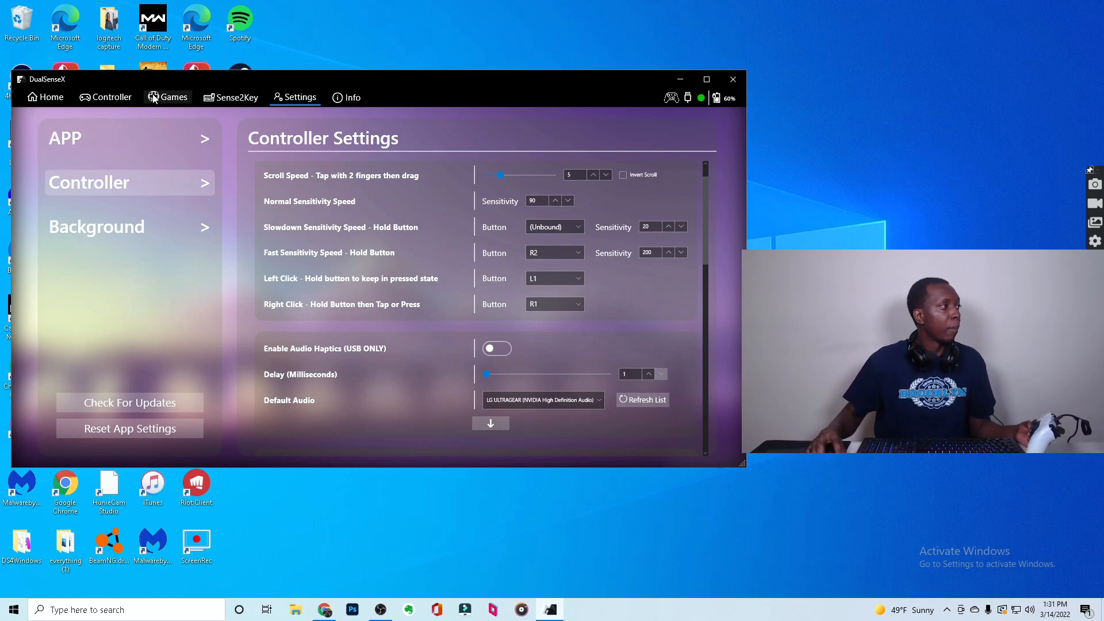
scroll("down", 3)
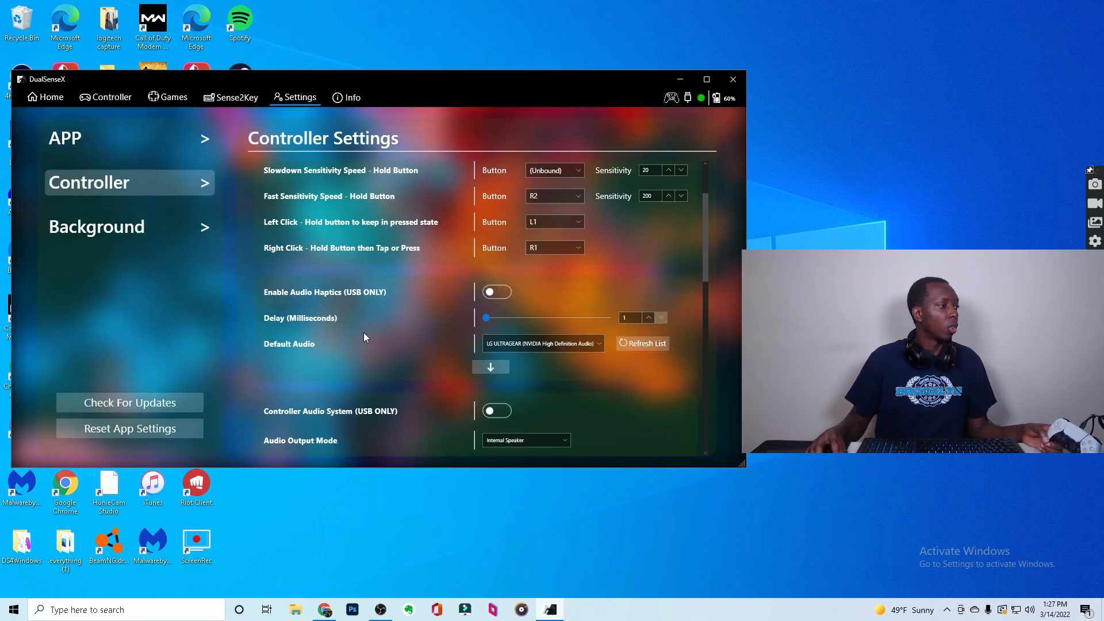
mouse_move(556, 313)
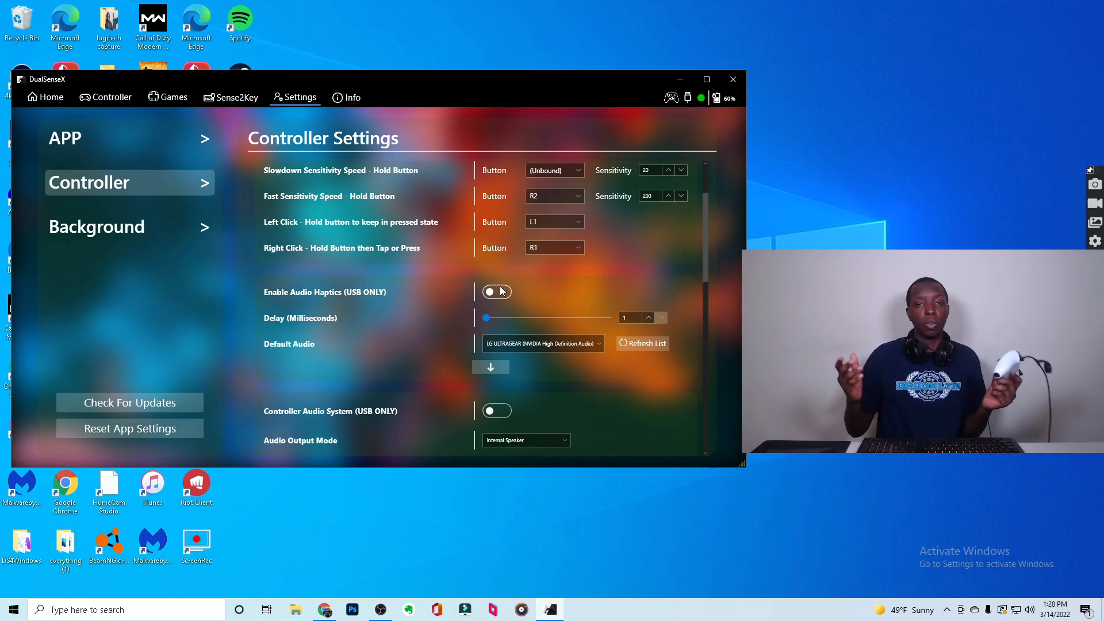
scroll("down", 3)
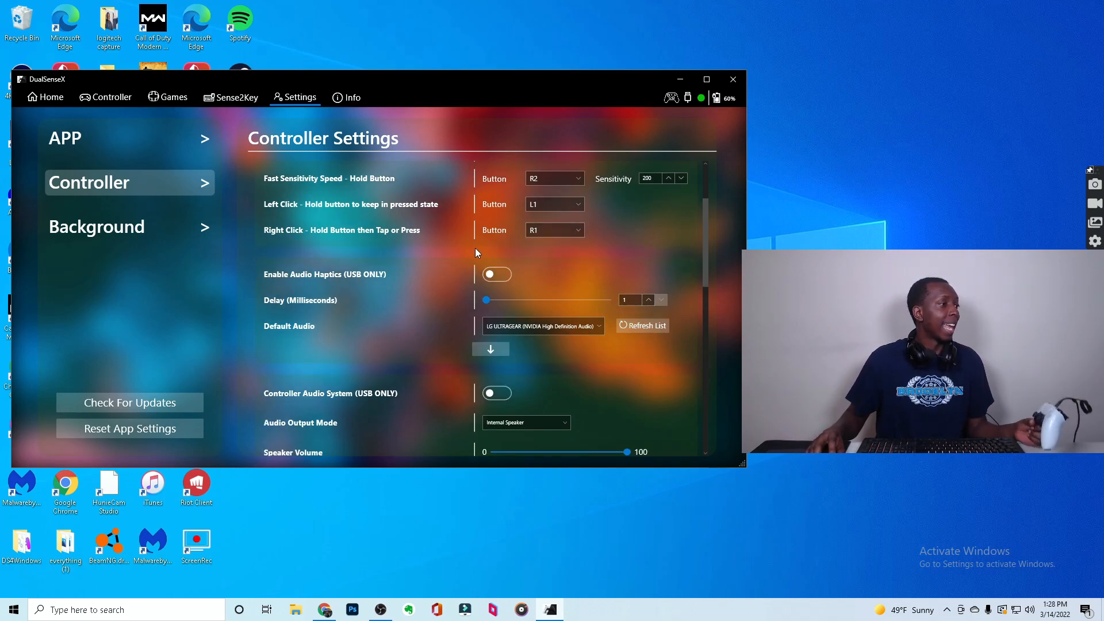
scroll("down", 3)
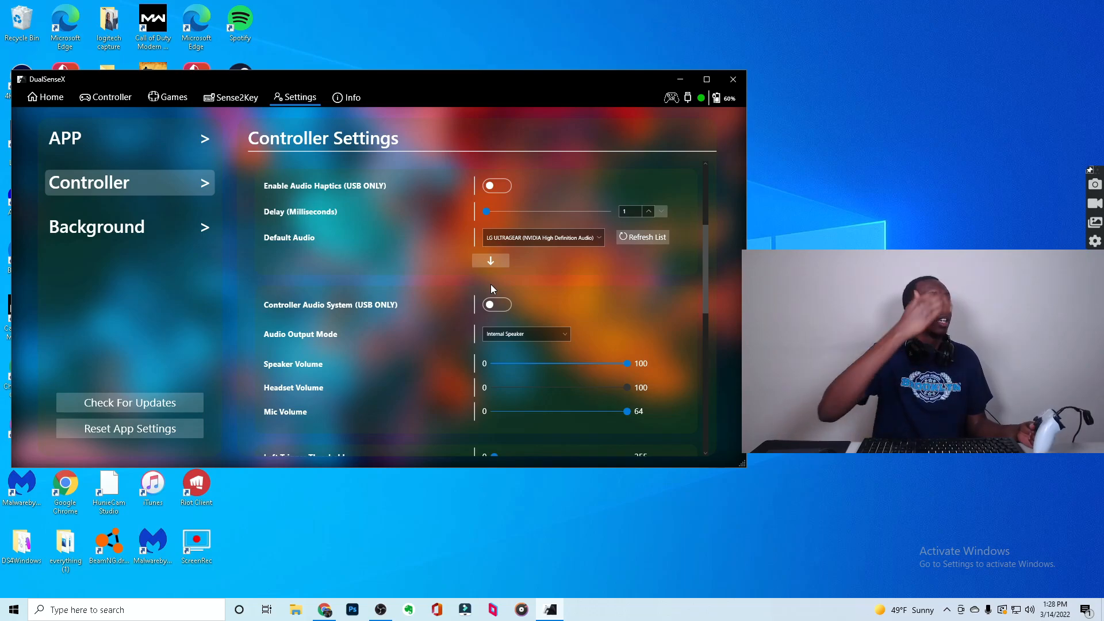
scroll("down", 3)
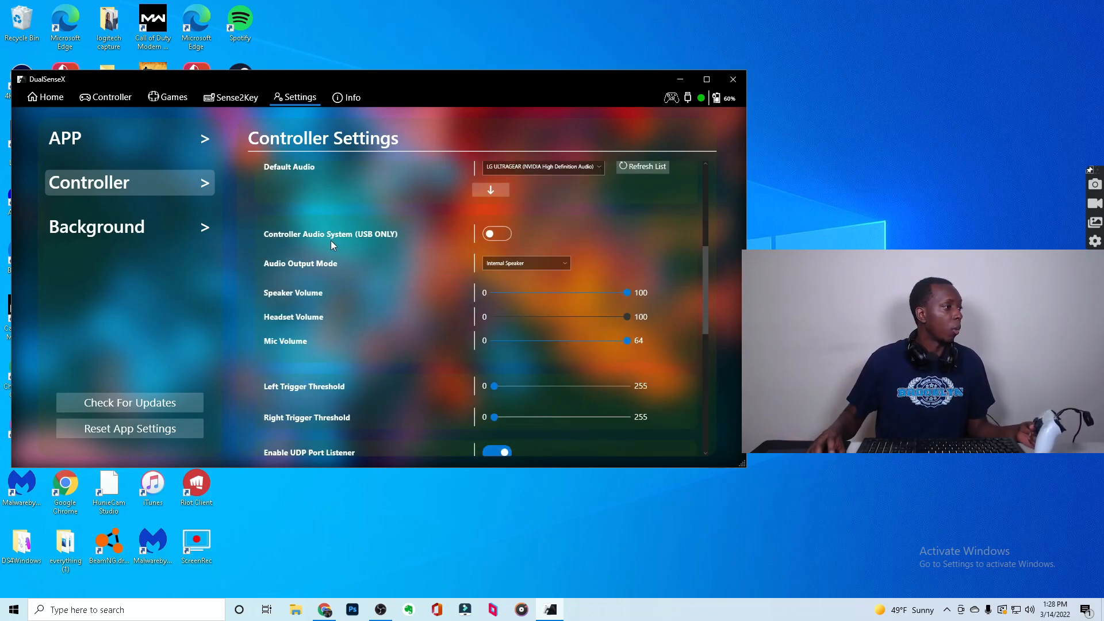
scroll("down", 3)
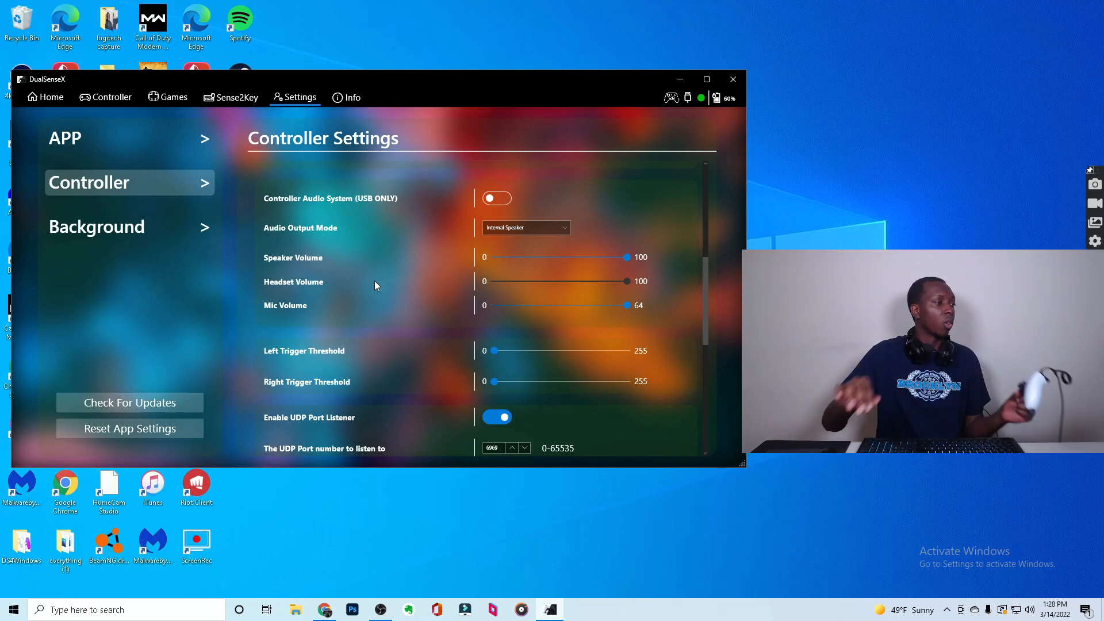
scroll("down", 3)
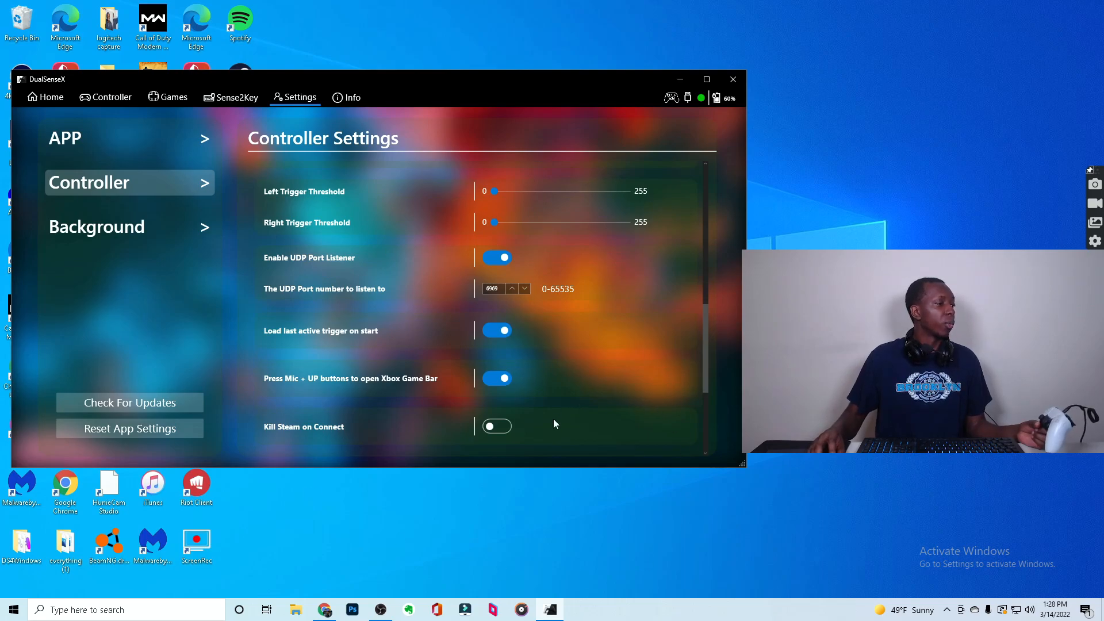
scroll("down", 3)
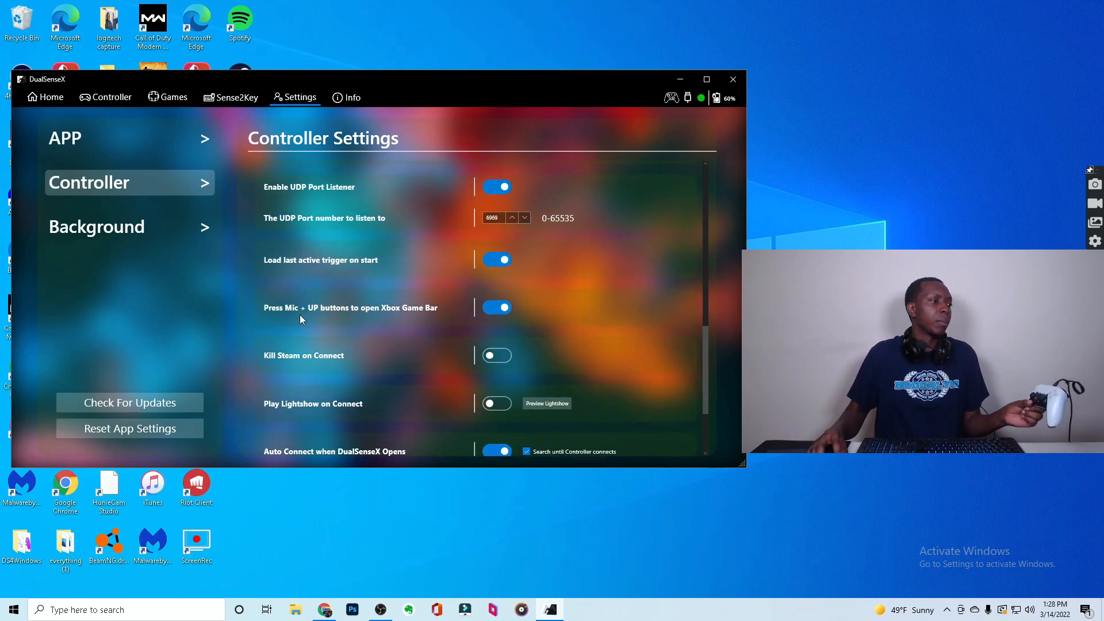
mouse_move(648, 327)
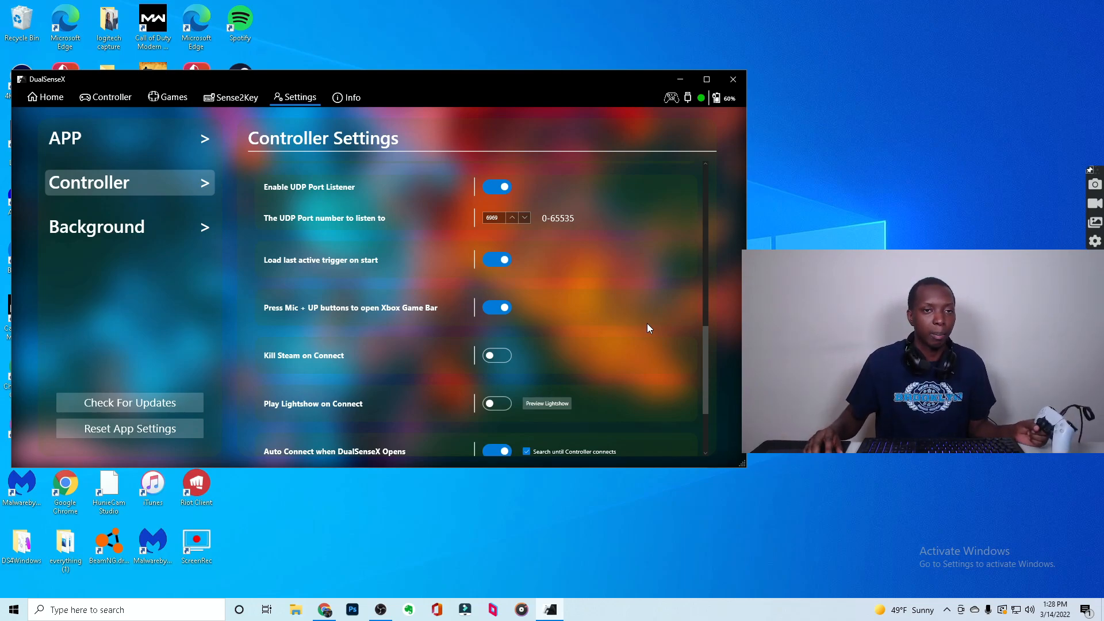
mouse_move(451, 333)
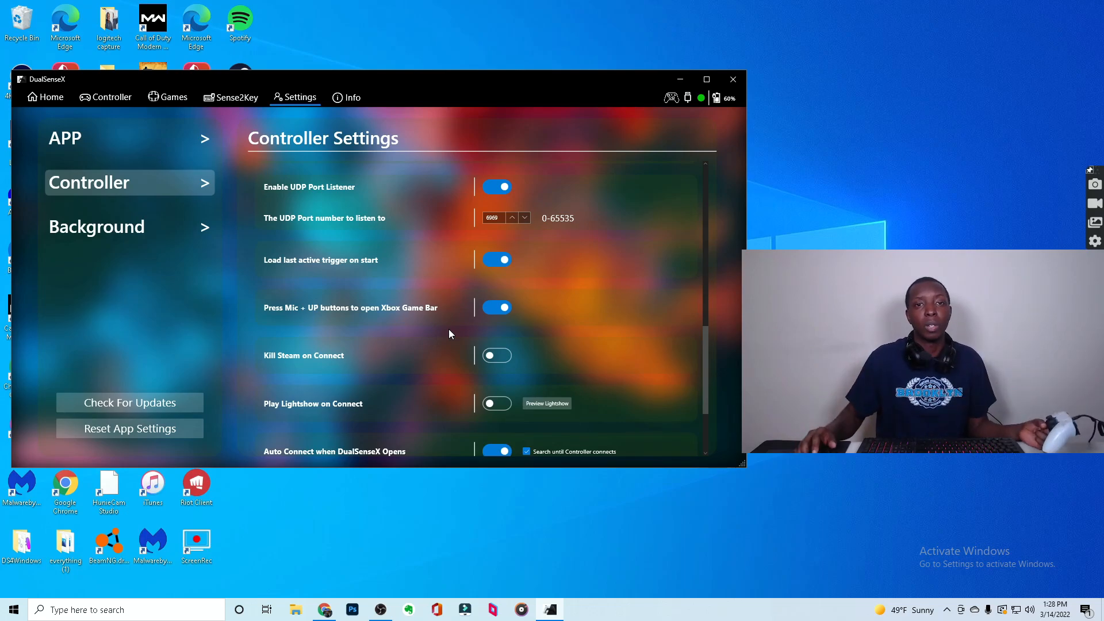
scroll("down", 3)
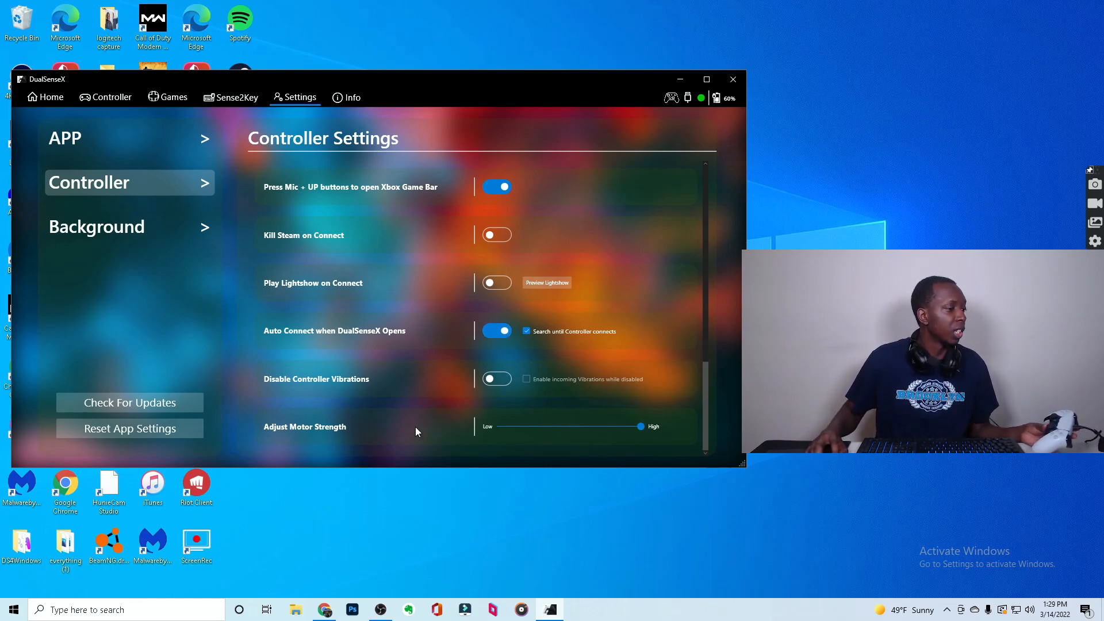
mouse_move(600, 368)
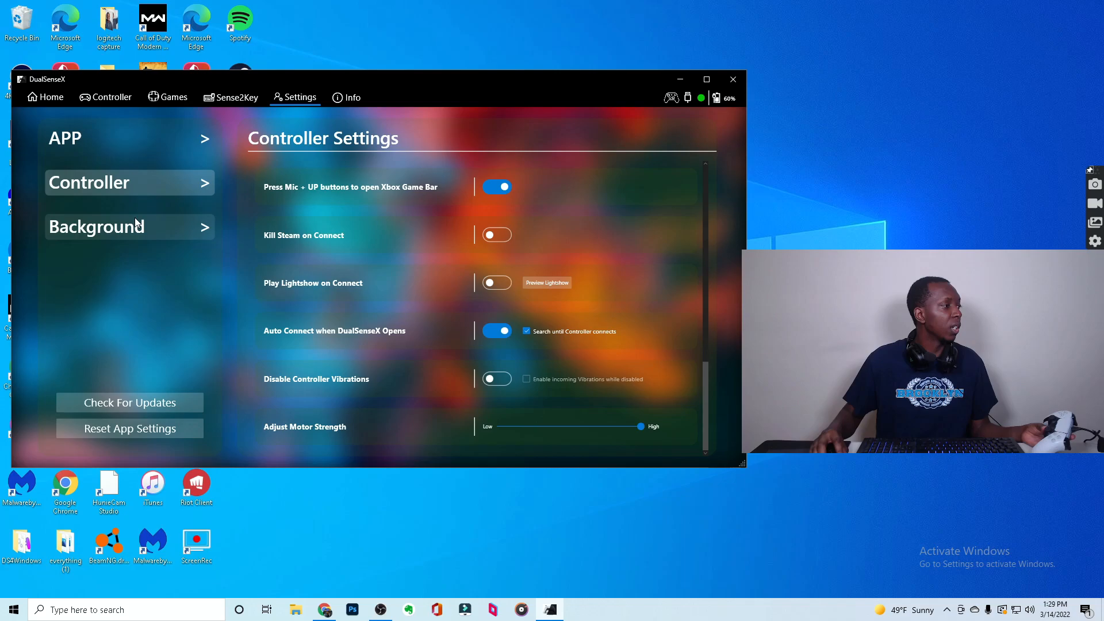
- Set the app background to the purple mountain train scene and view the Info page
left_click(129, 226)
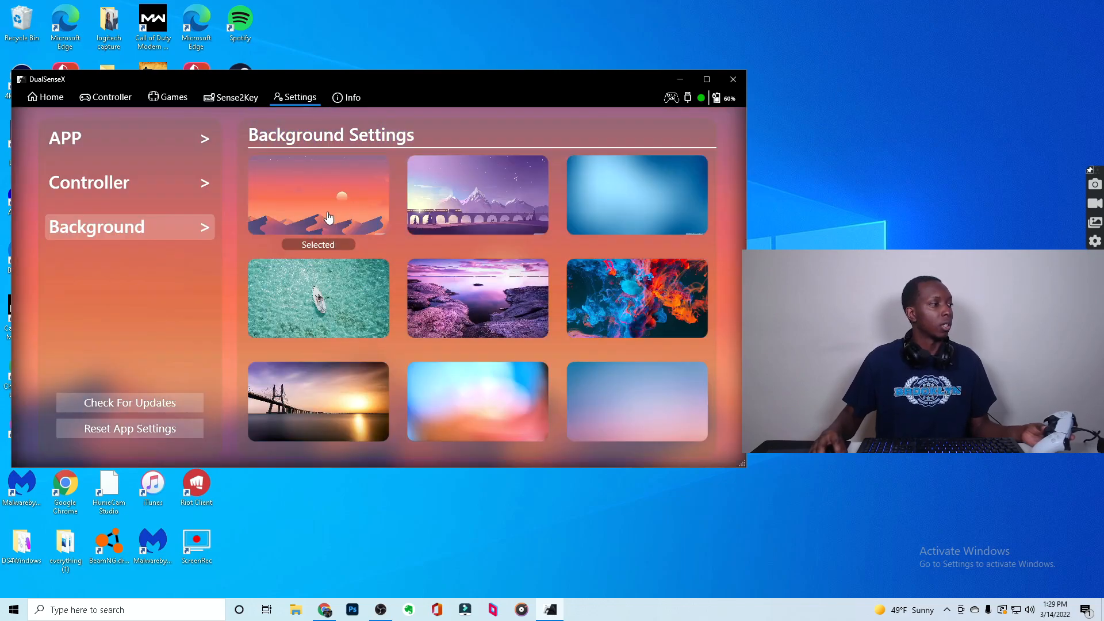
left_click(476, 401)
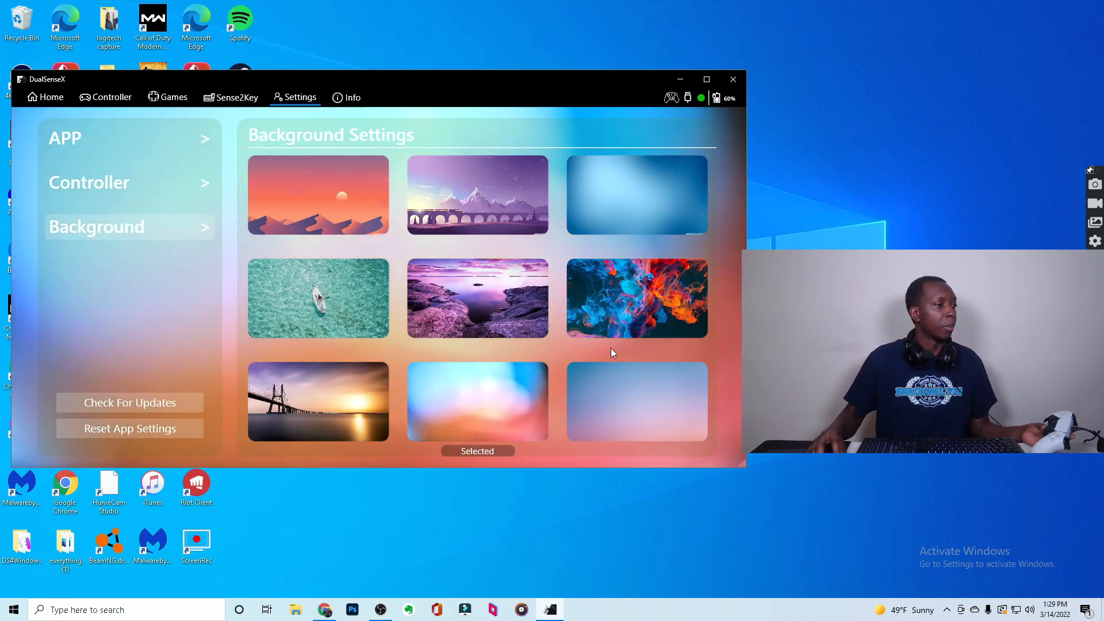
left_click(477, 194)
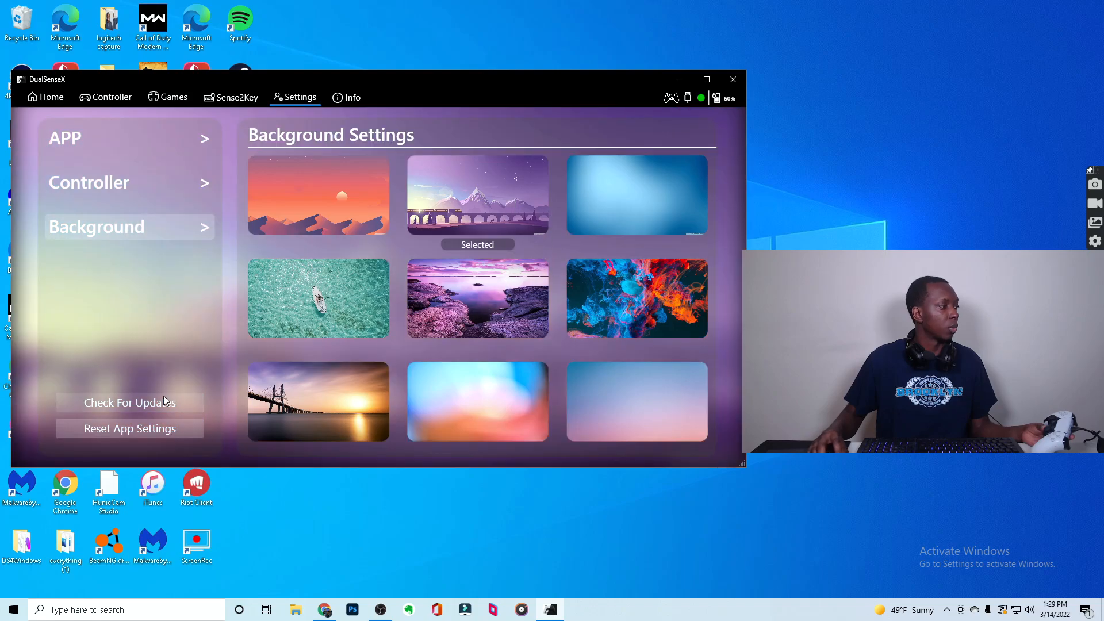
left_click(346, 97)
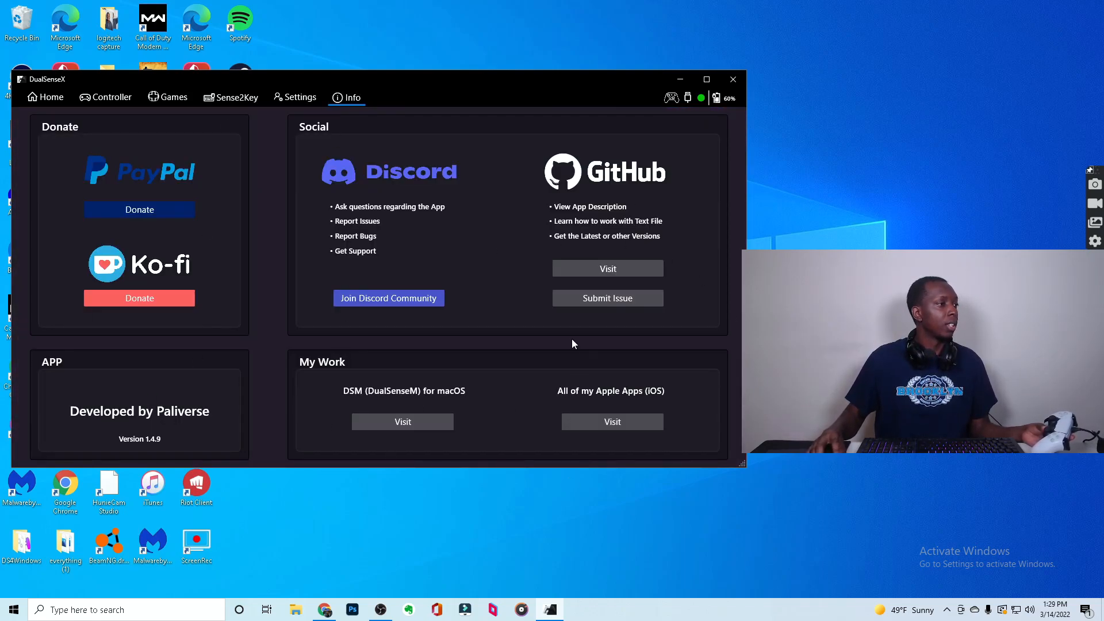
- Leave the Info page and return to the DualSenseX Home tab
left_click(606, 268)
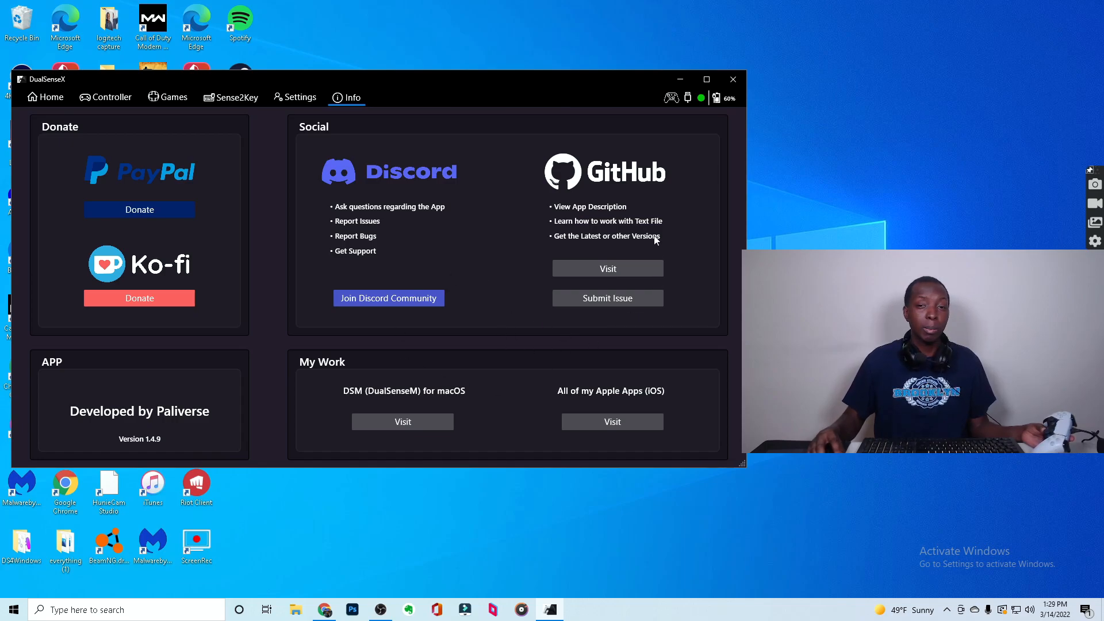
mouse_move(542, 326)
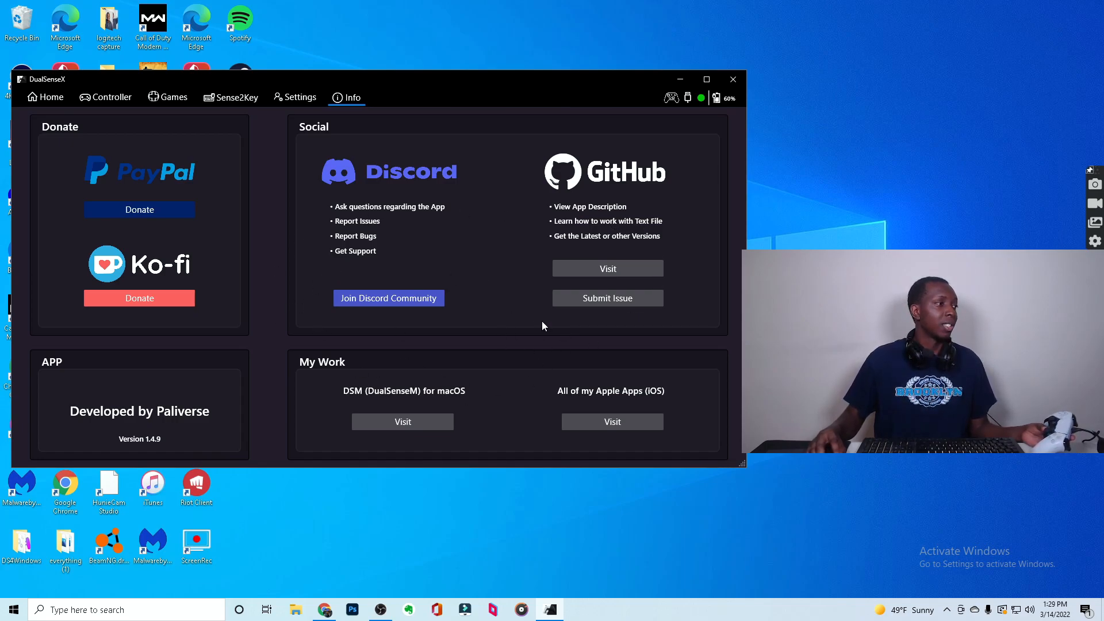
mouse_move(484, 236)
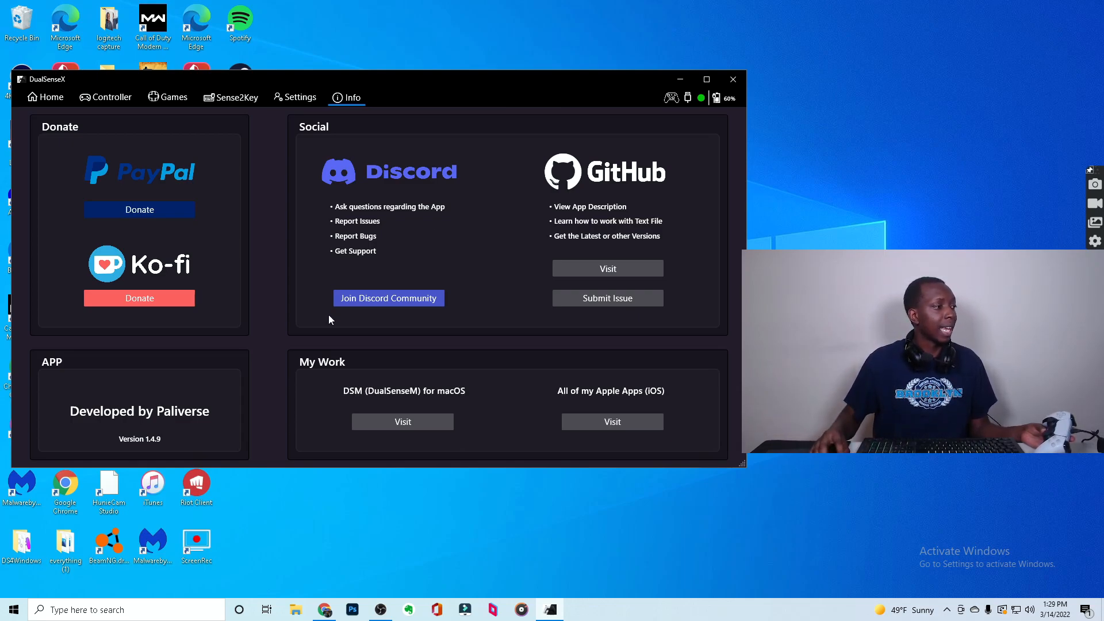
mouse_move(391, 308)
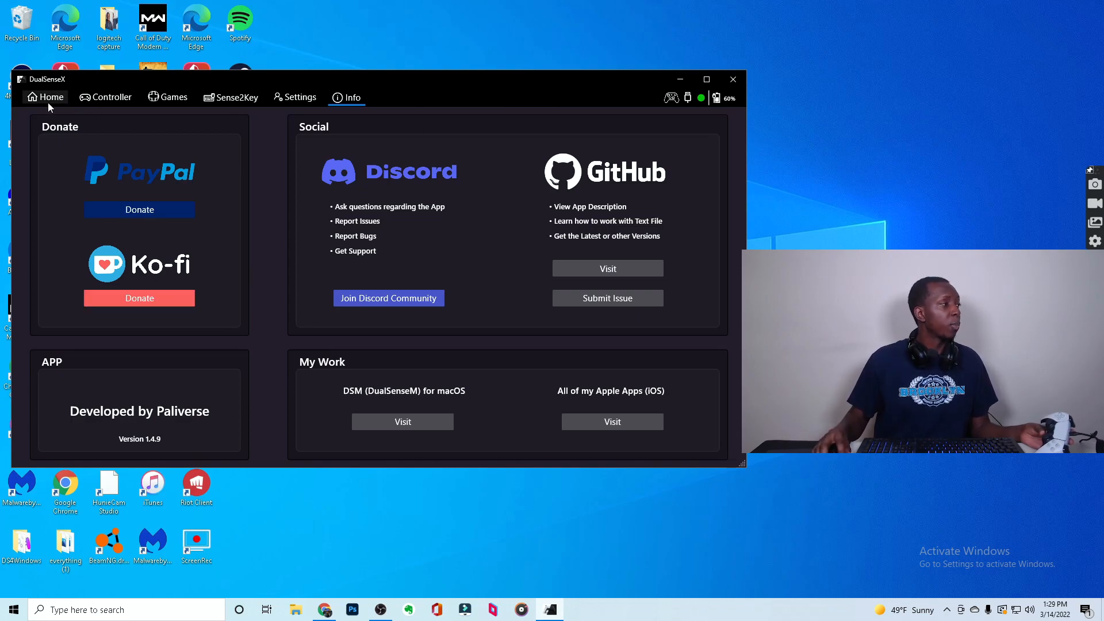
left_click(113, 97)
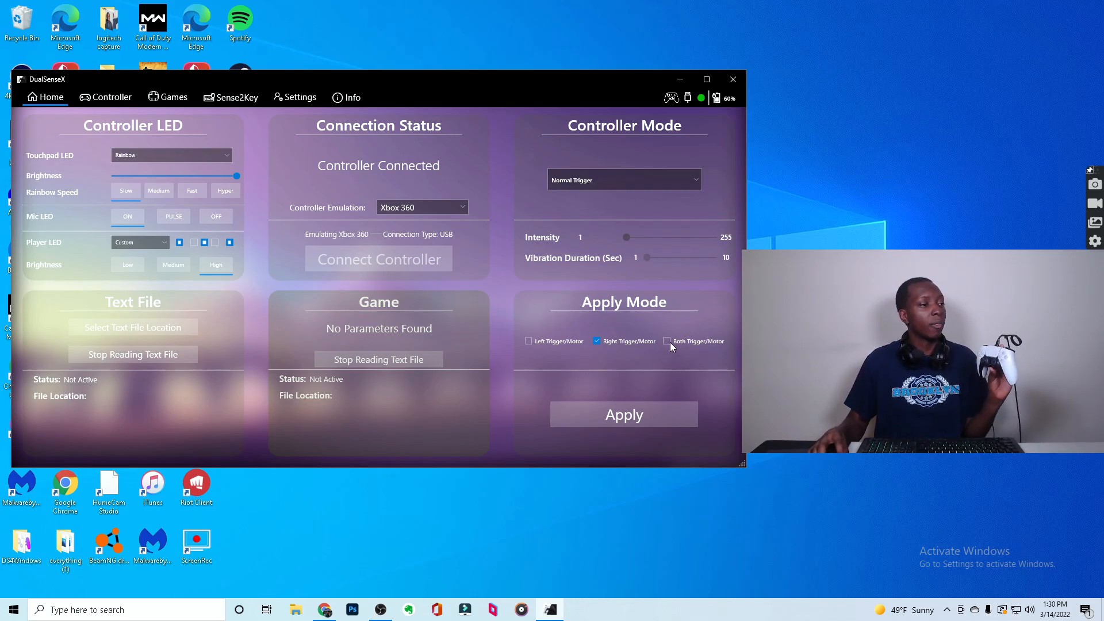
- Tick Both Trigger/Motor under Apply Mode and show the Controller Mode trigger list
left_click(667, 341)
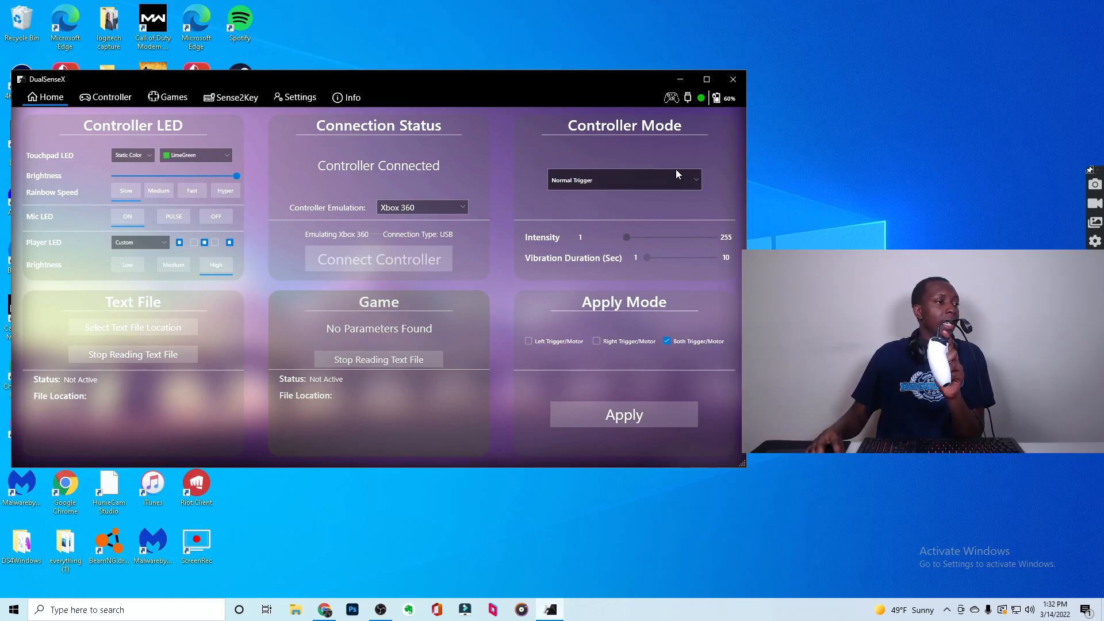
left_click(622, 179)
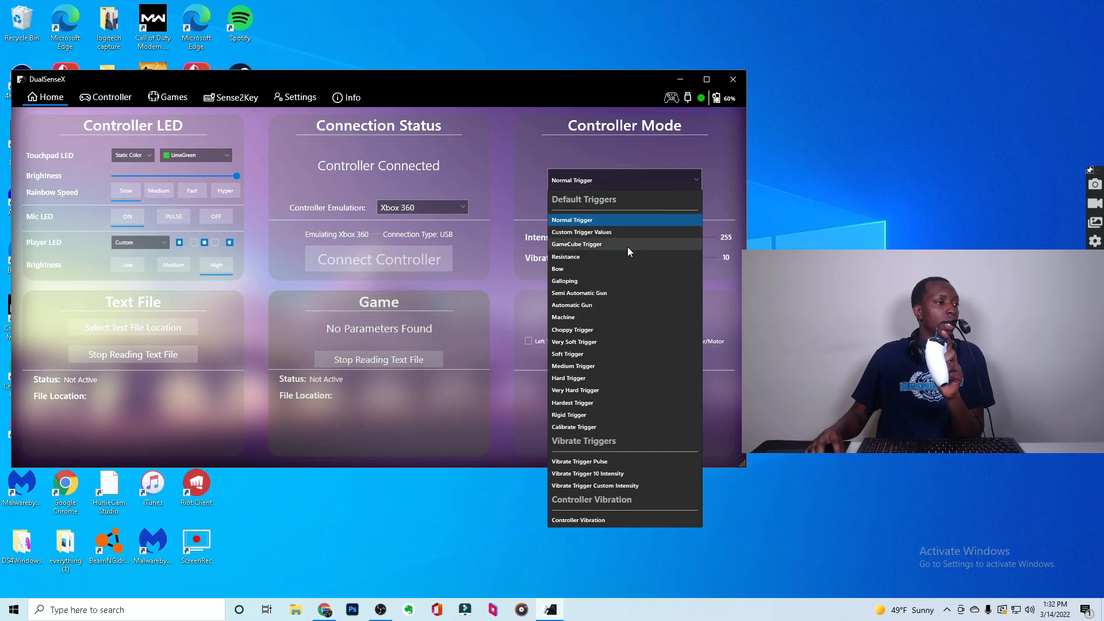
- Try GameCube Trigger, then settle on Vibrate Trigger 10 Intensity and show the Games page
left_click(577, 244)
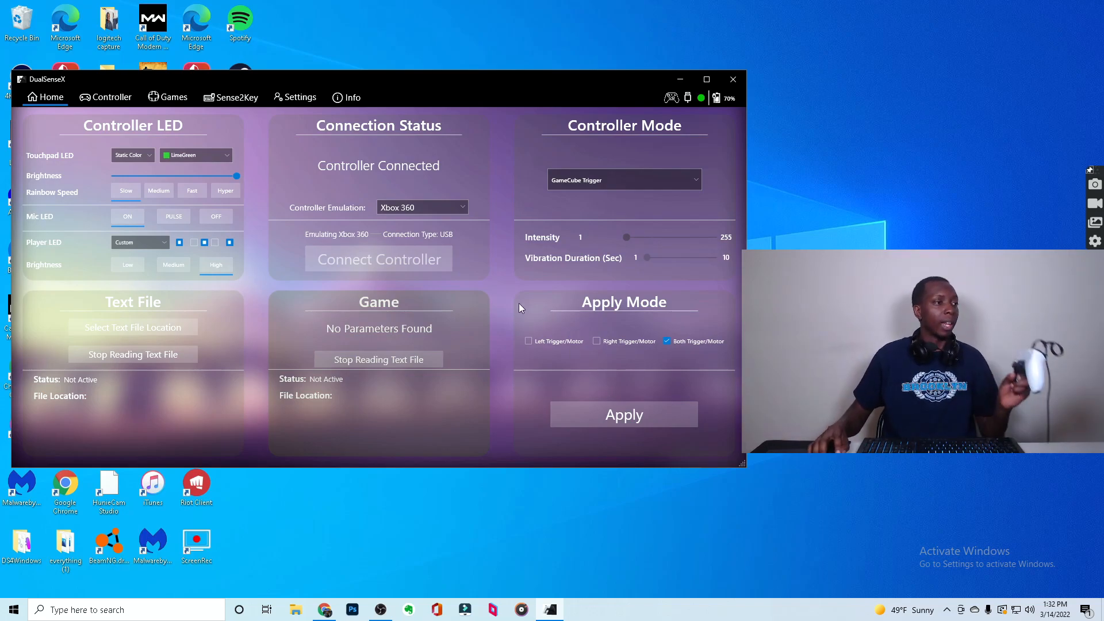
left_click(622, 179)
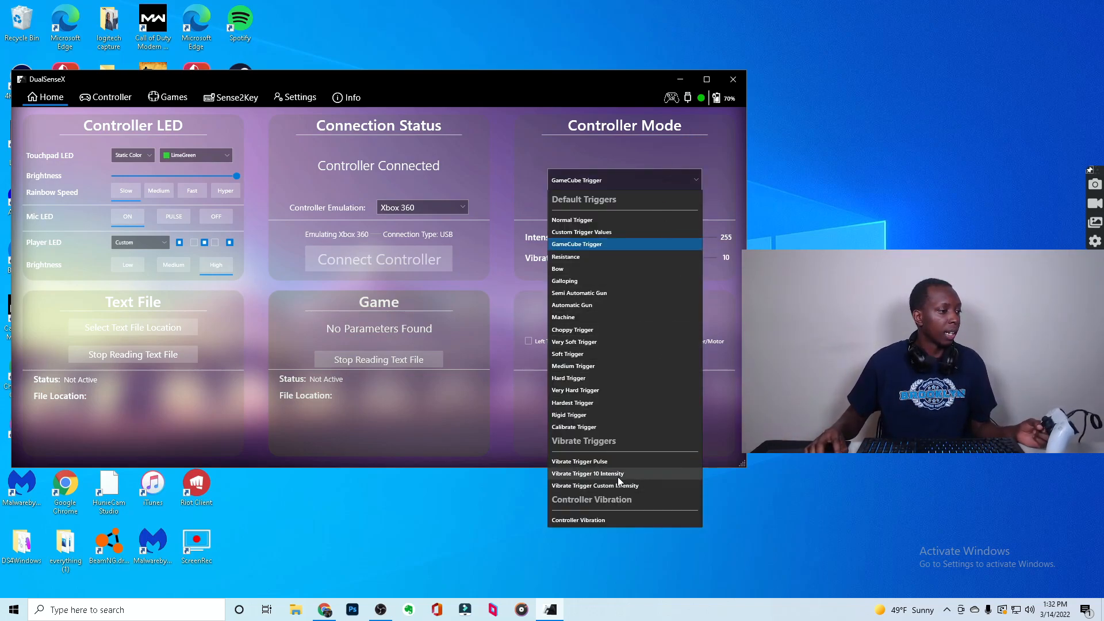
left_click(587, 473)
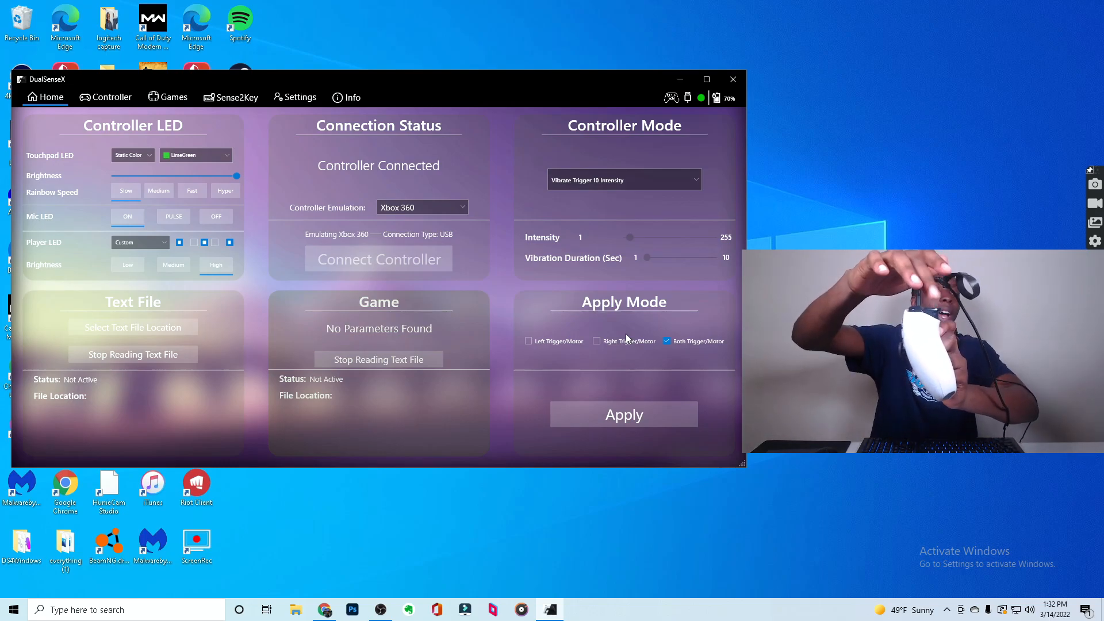
mouse_move(743, 173)
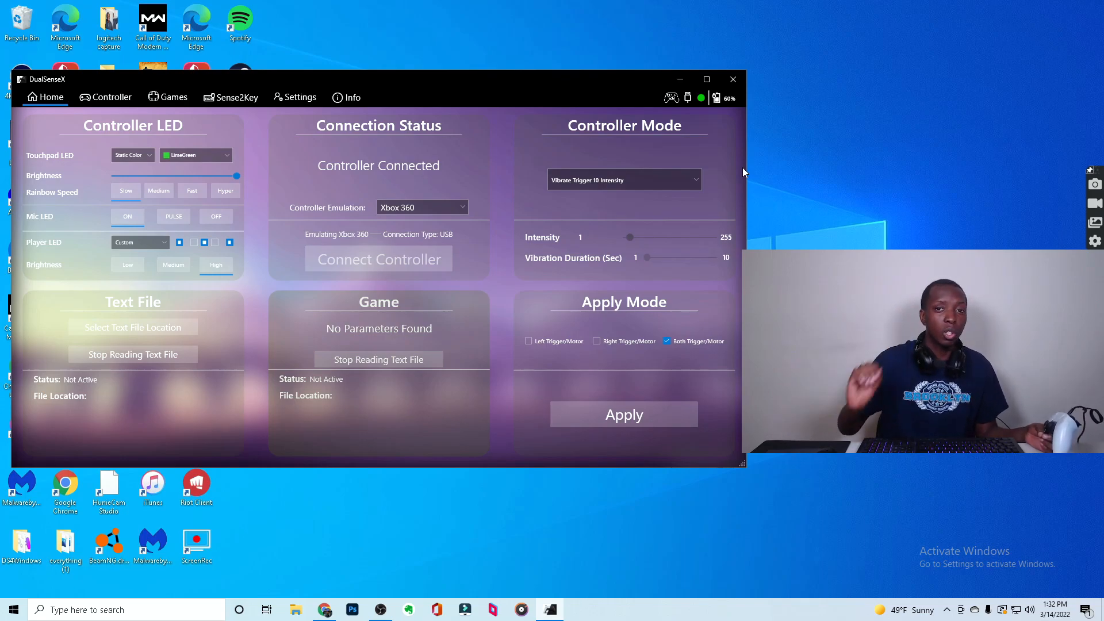
mouse_move(176, 110)
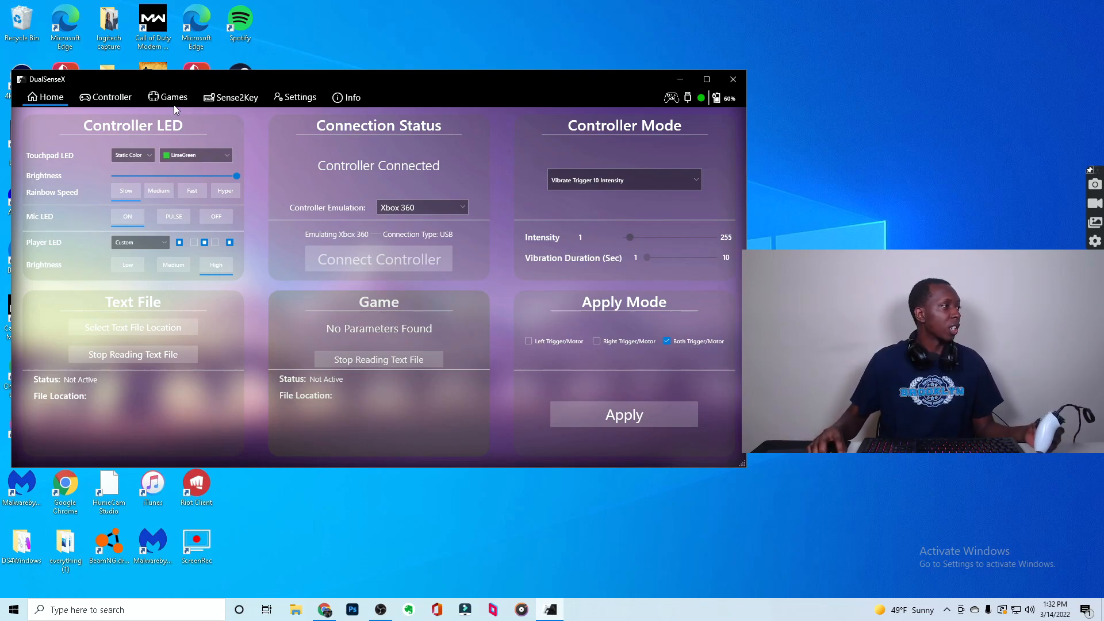
left_click(174, 97)
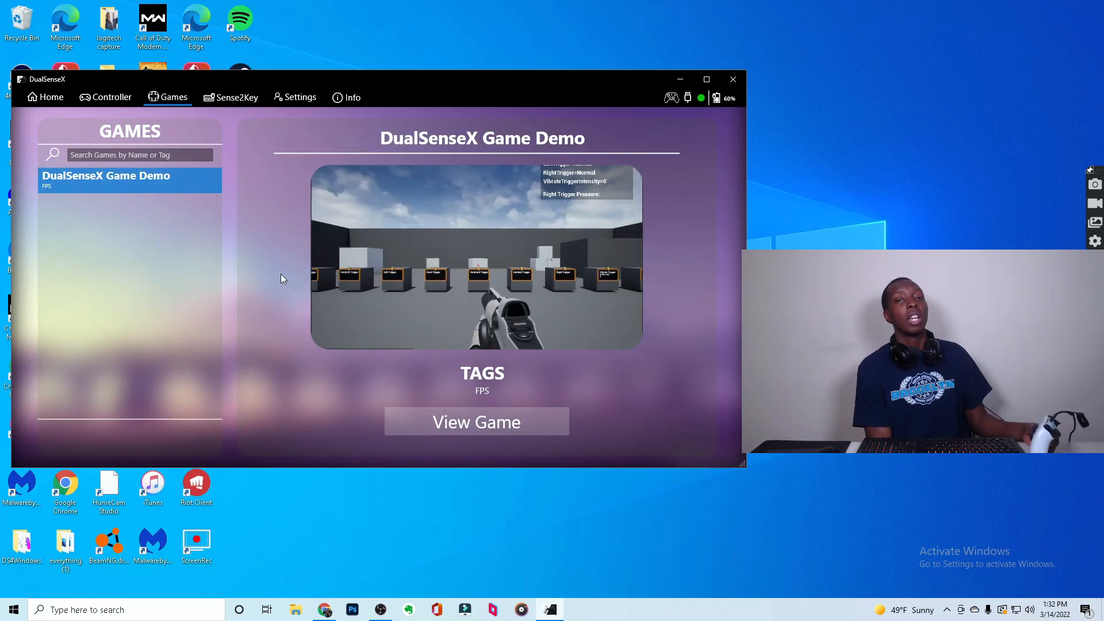
mouse_move(272, 273)
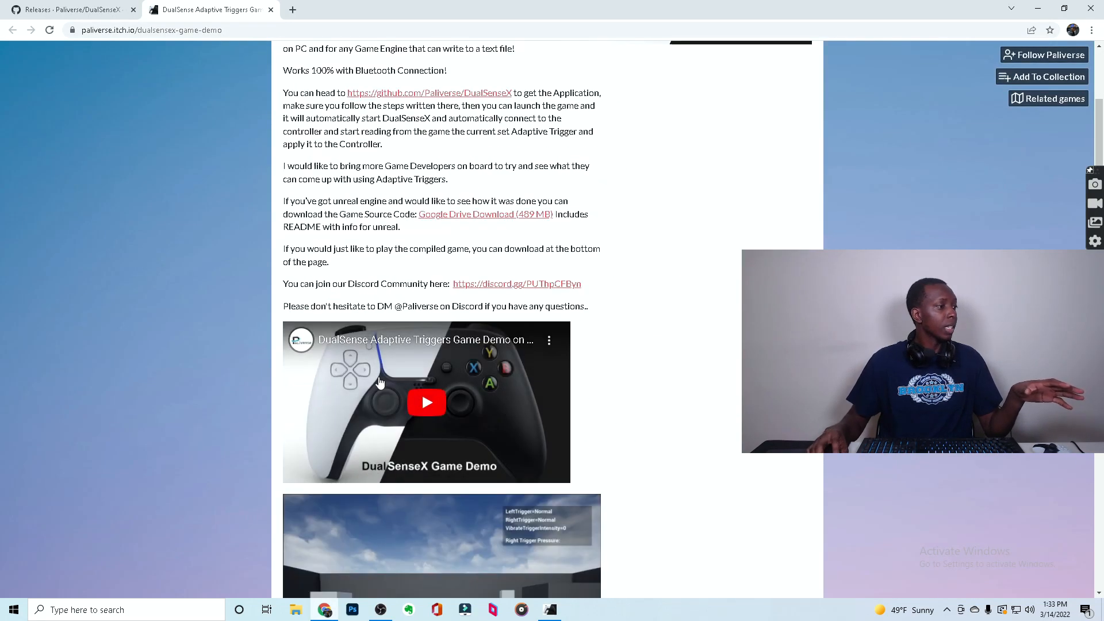
- Download DualSenseX_DemoGame.rar from itch.io and open the downloaded archive
scroll("down", 3)
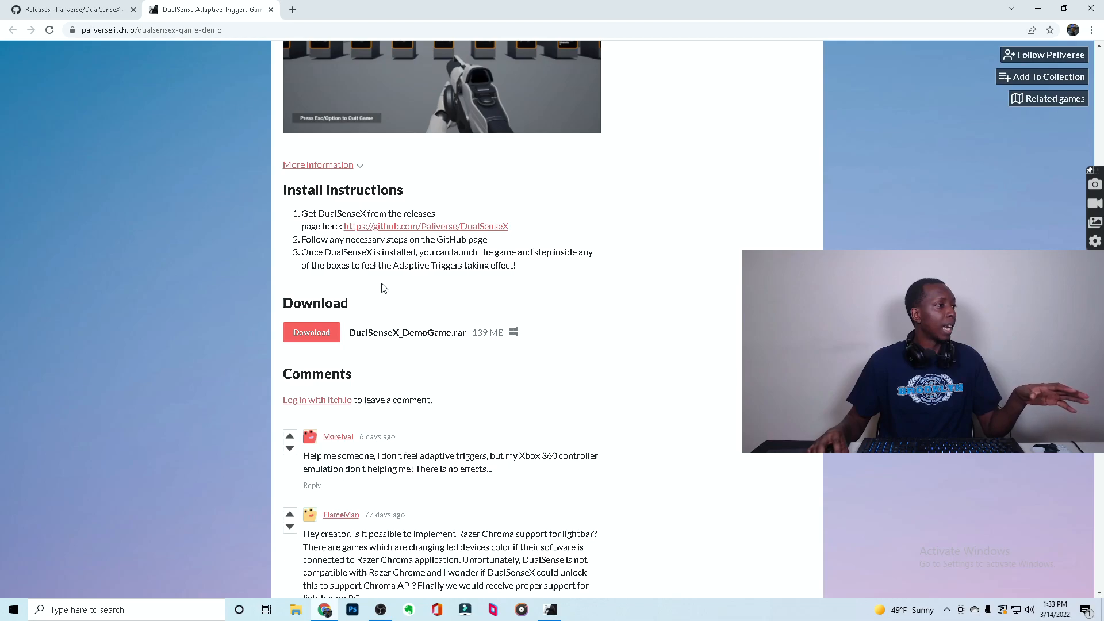
left_click(311, 331)
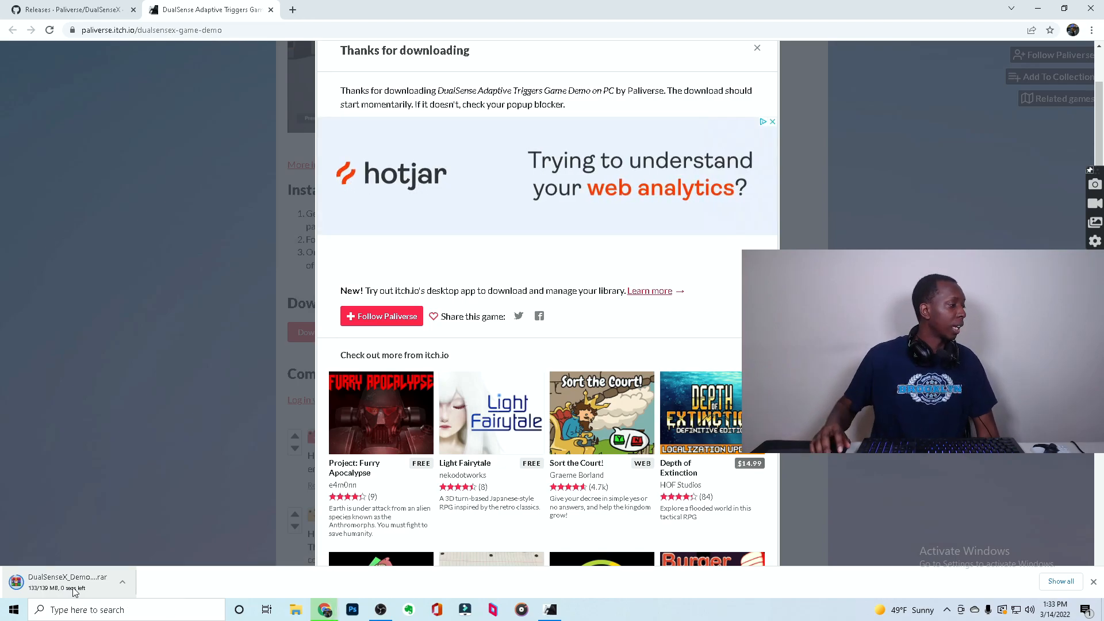
left_click(66, 580)
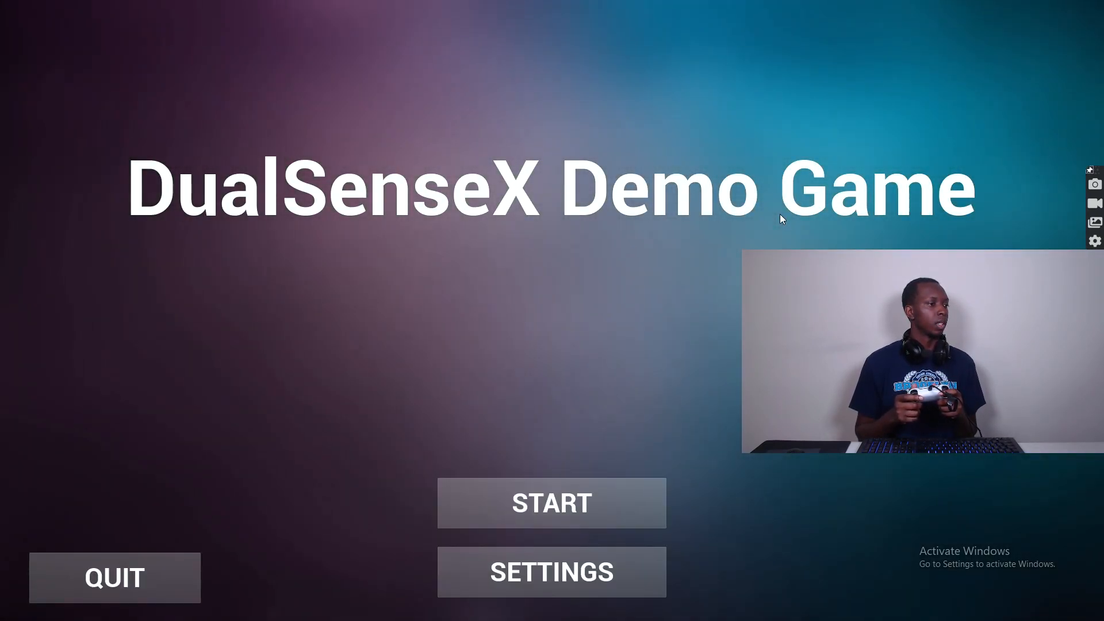
left_click(551, 502)
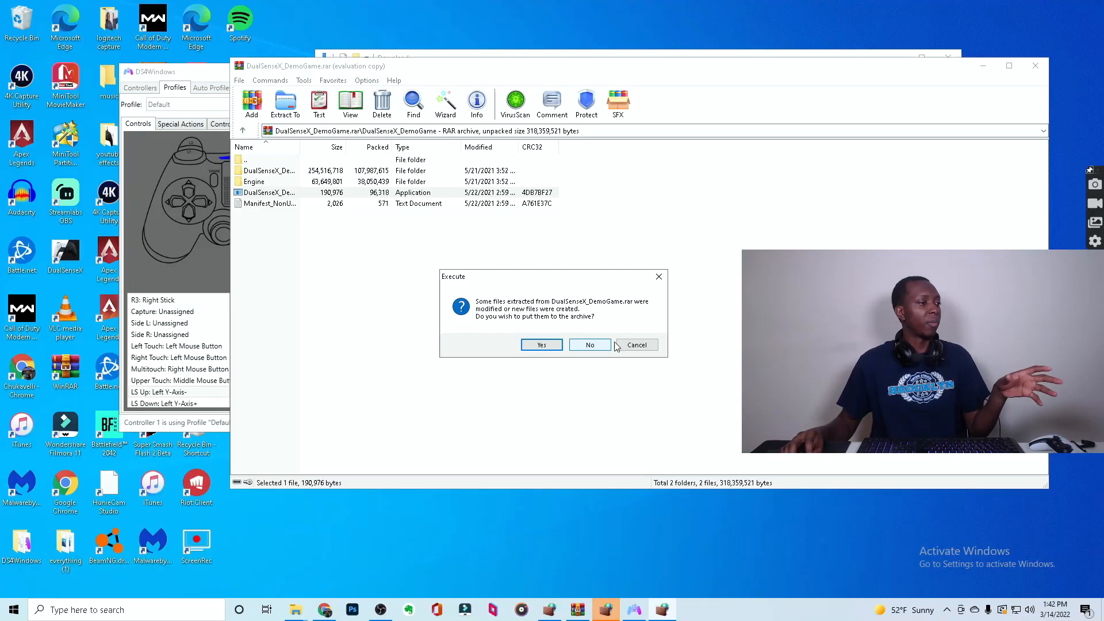
- Decline updating the demo archive in WinRAR and dismiss the Windows Security firewall alert
left_click(589, 345)
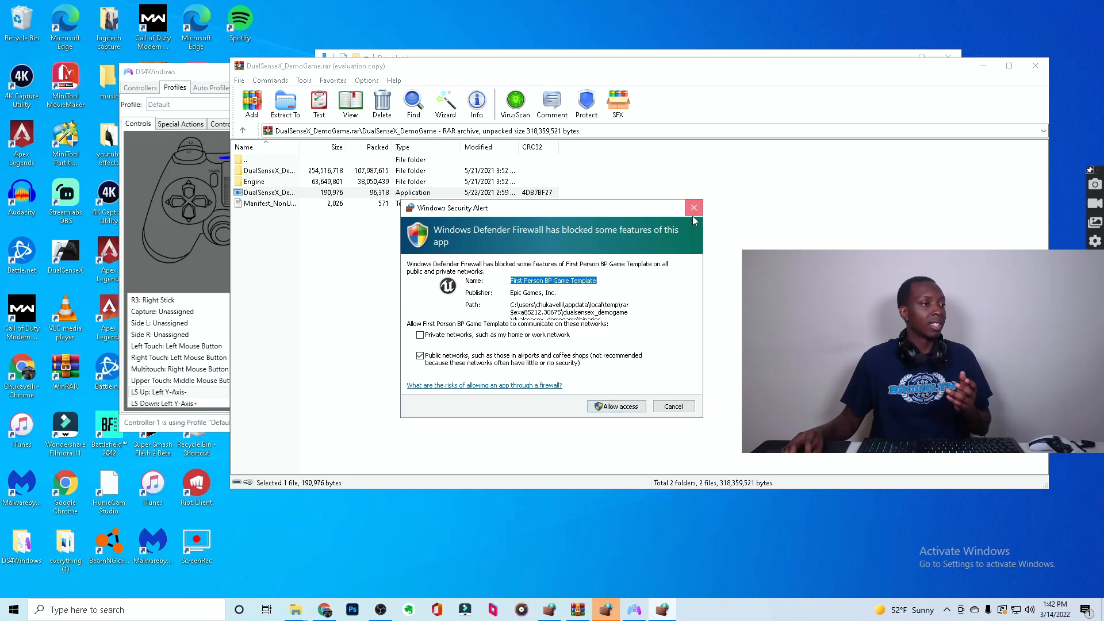
left_click(693, 208)
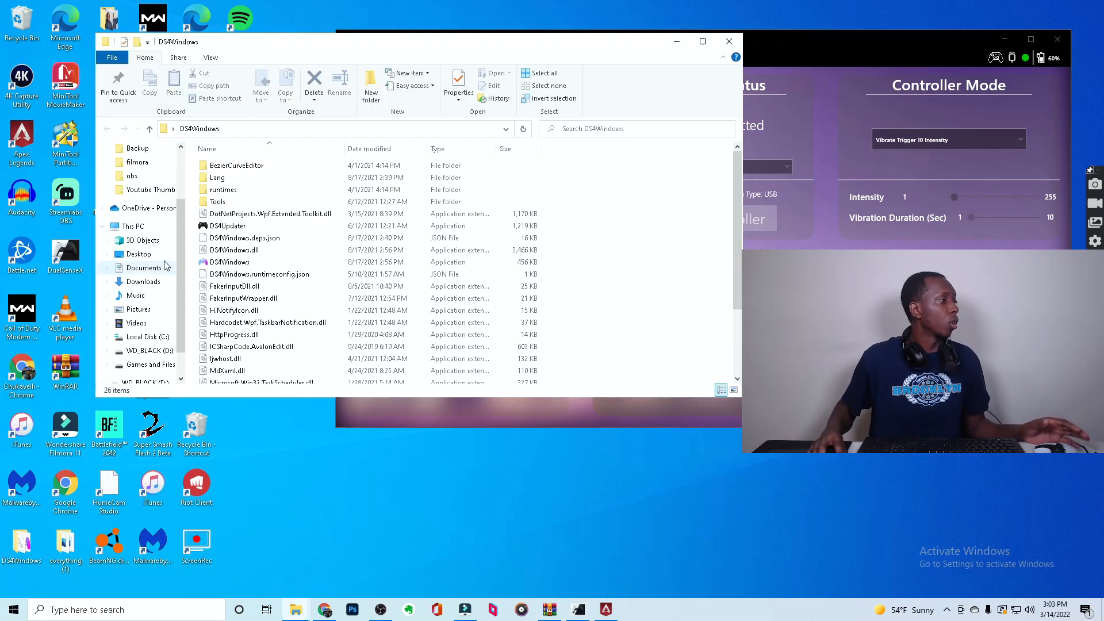
- Start the DS4Windows application from its folder so it lists the DualSense controller
left_click(231, 262)
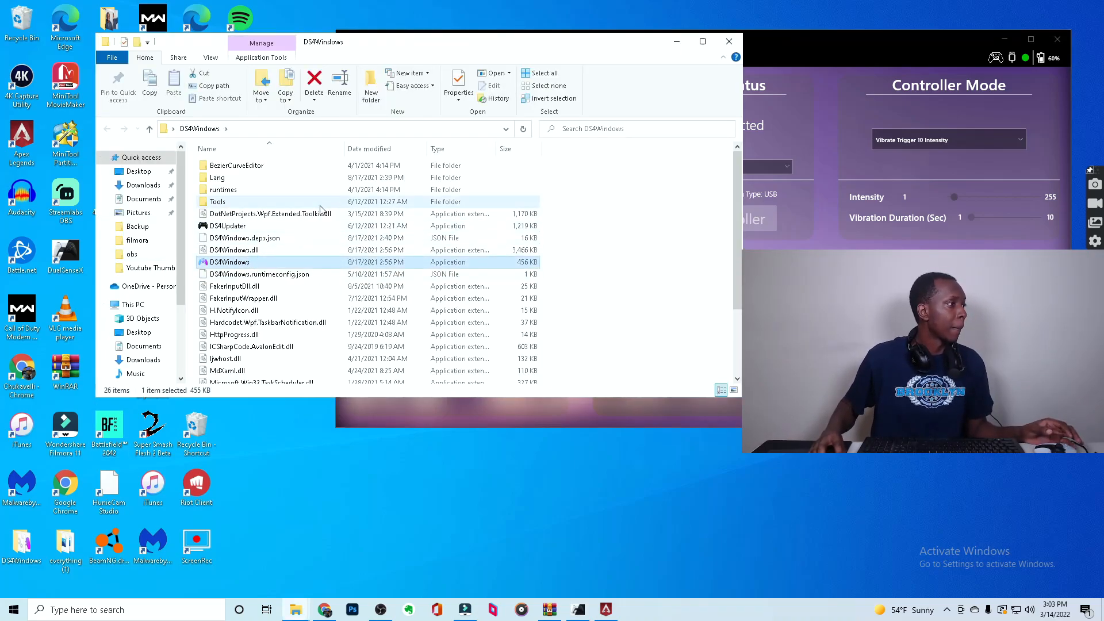
double_click(230, 262)
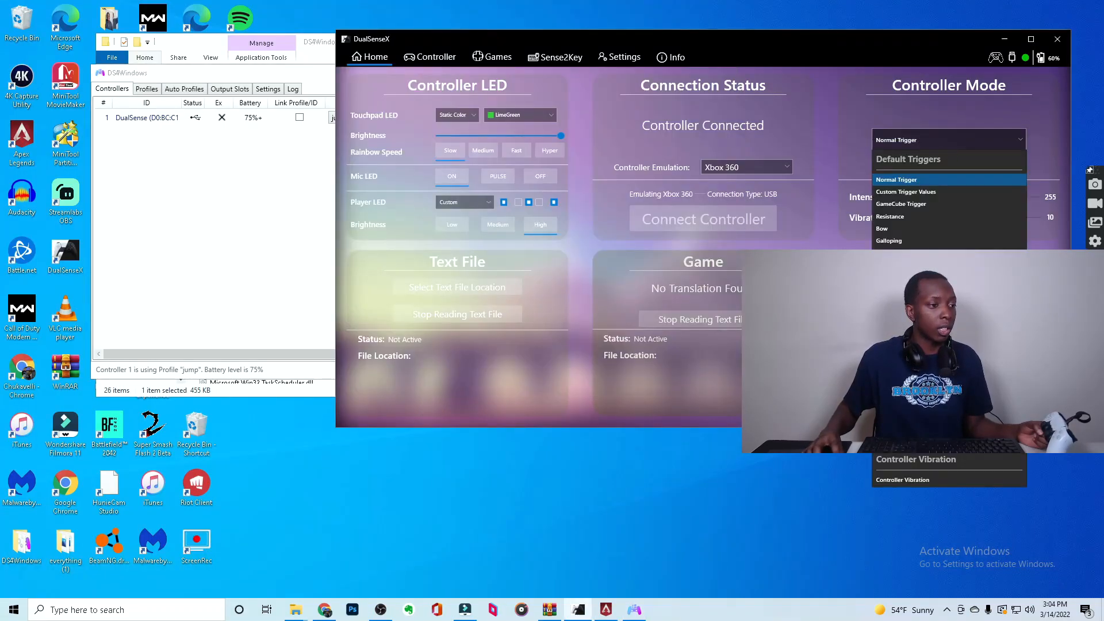
- Set triggers to Vibrate Trigger Custom Intensity with a lowered intensity, then check DS4Windows
left_click(906, 191)
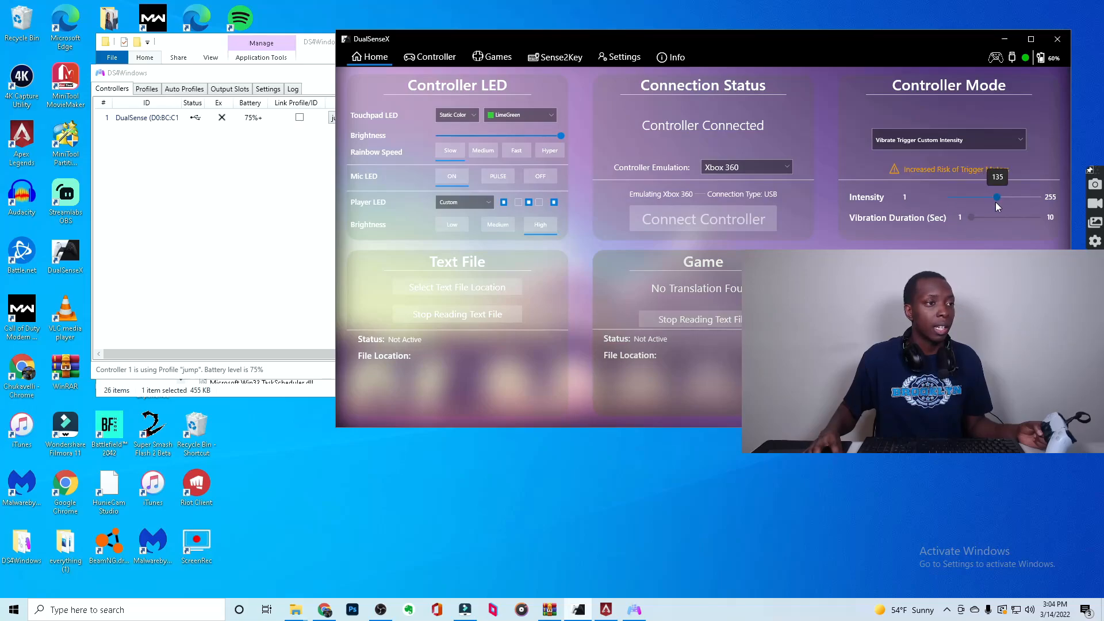
left_click_drag(996, 198, 961, 197)
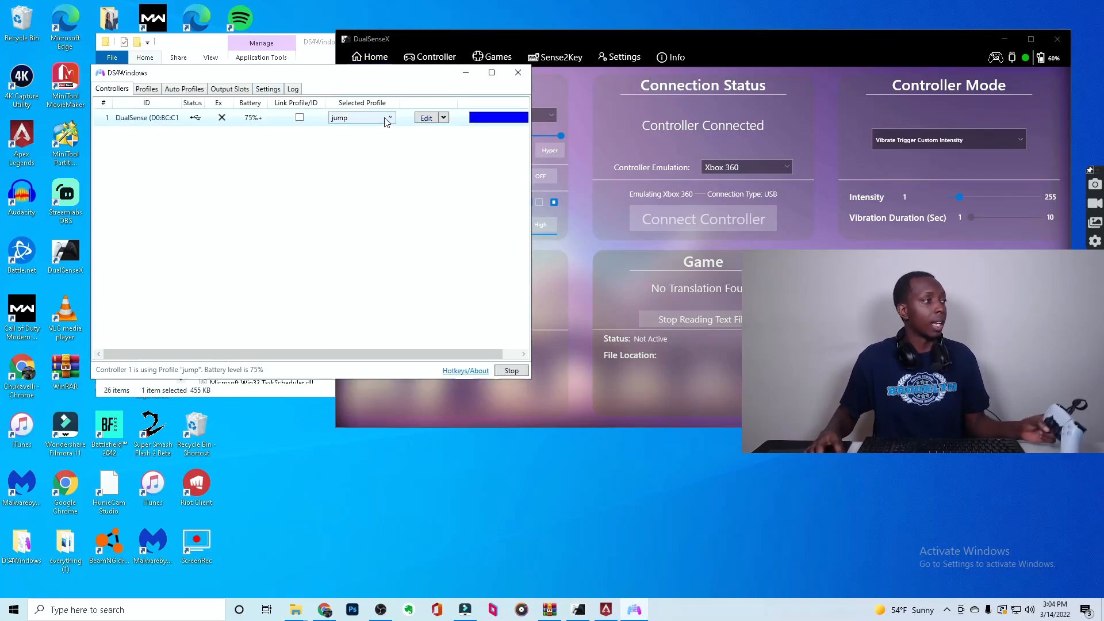
left_click(358, 118)
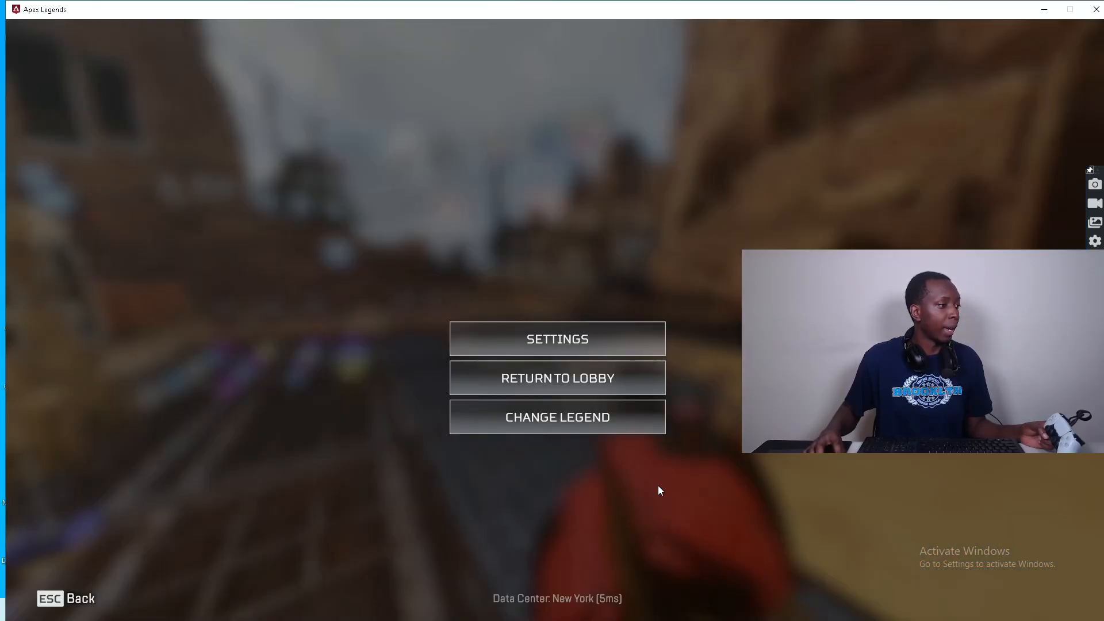
mouse_move(542, 515)
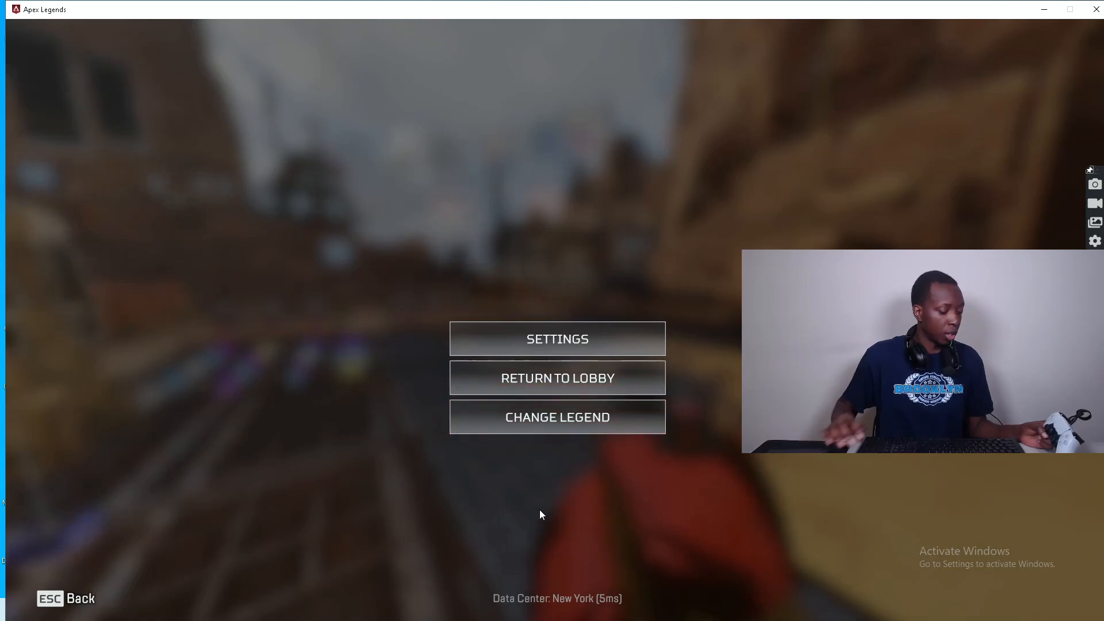